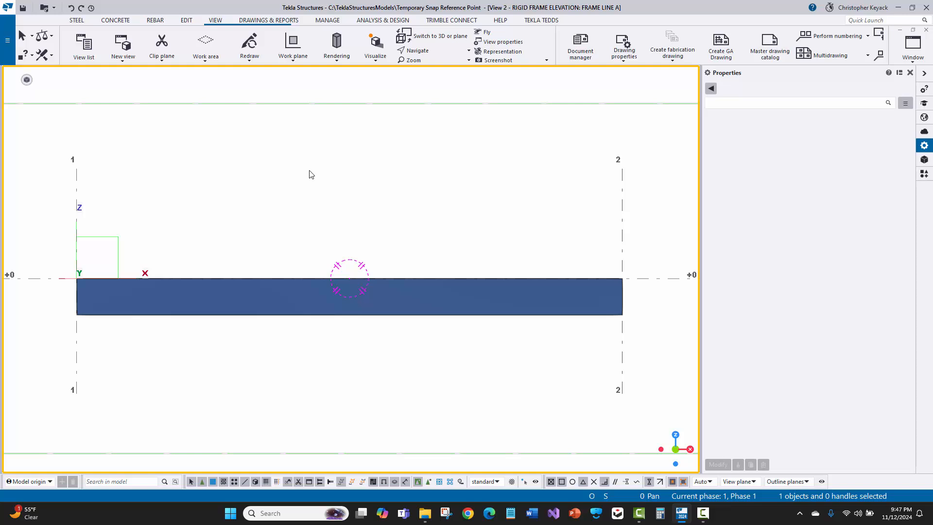
mouse_move(307, 173)
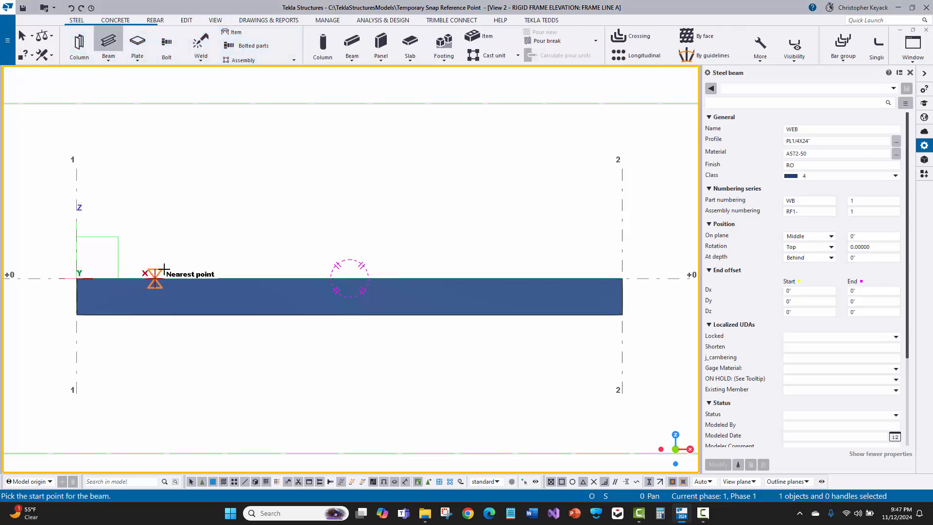
mouse_move(106, 273)
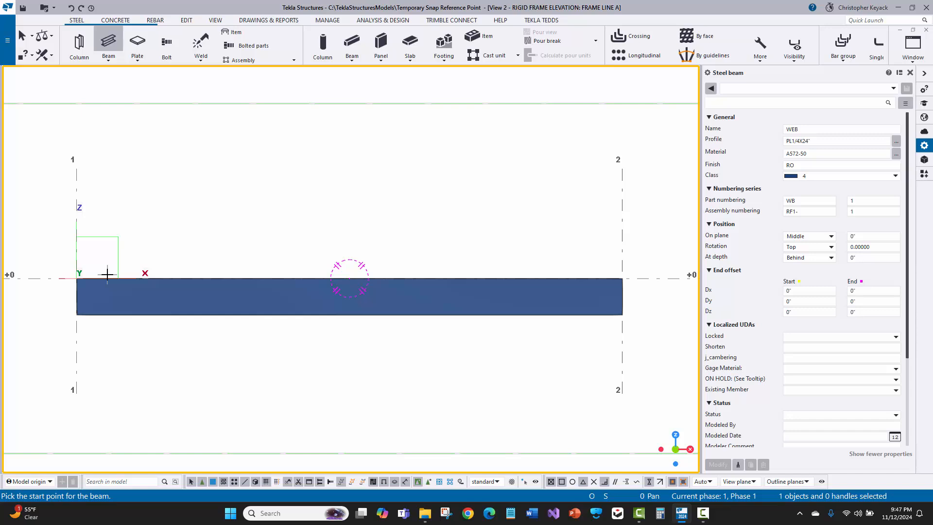
mouse_move(58, 253)
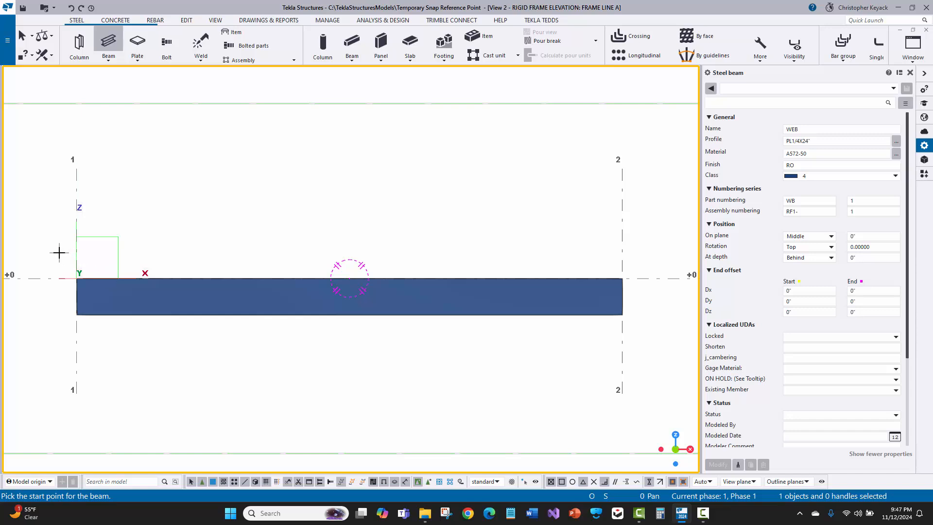
mouse_move(55, 261)
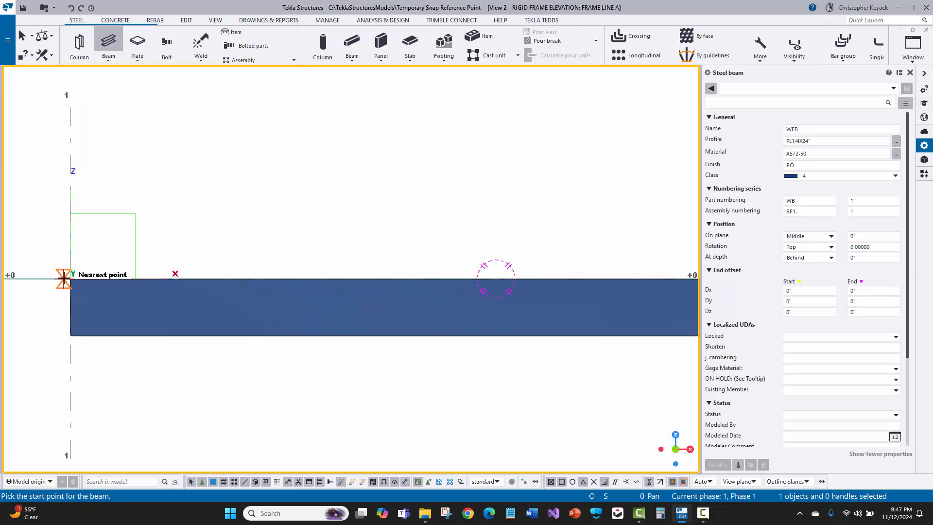
mouse_move(146, 260)
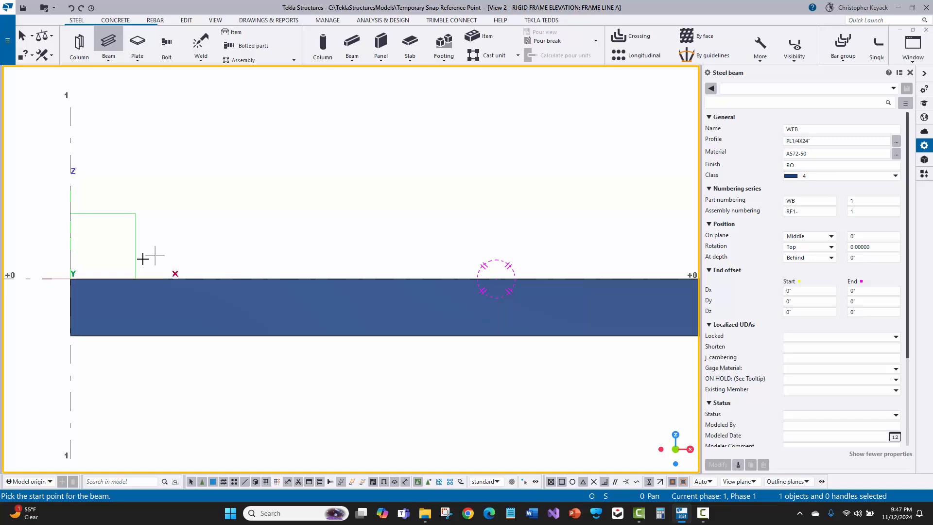
mouse_move(130, 266)
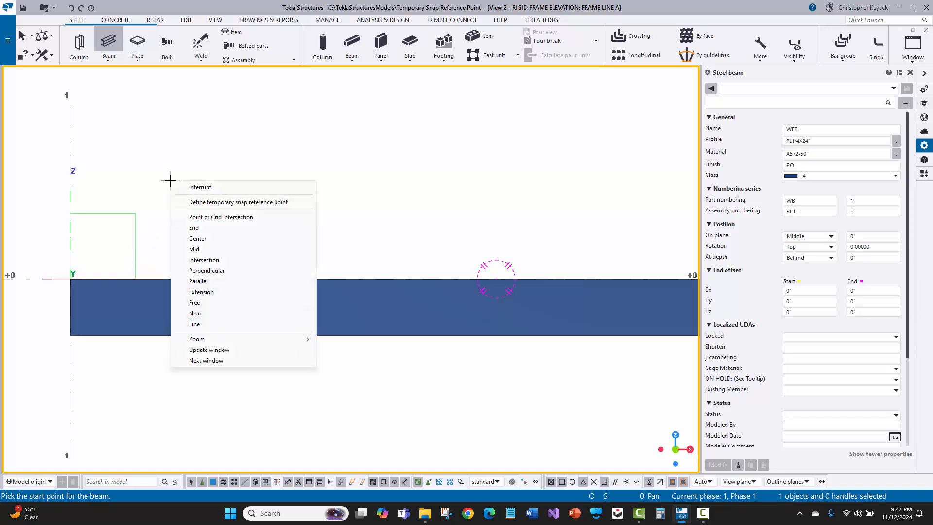
mouse_move(238, 201)
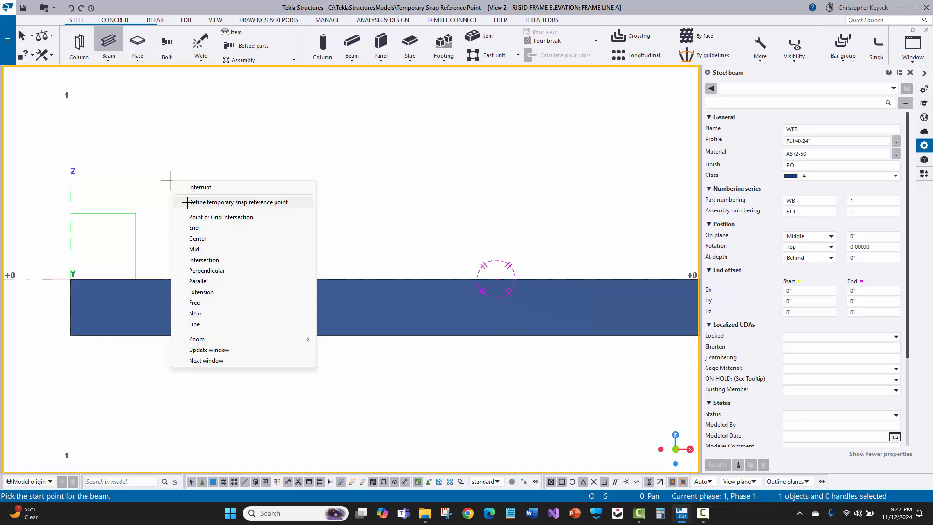
Start the web beam at a reference point 3' along the flange from its left corner, then end placement.
left_click(220, 217)
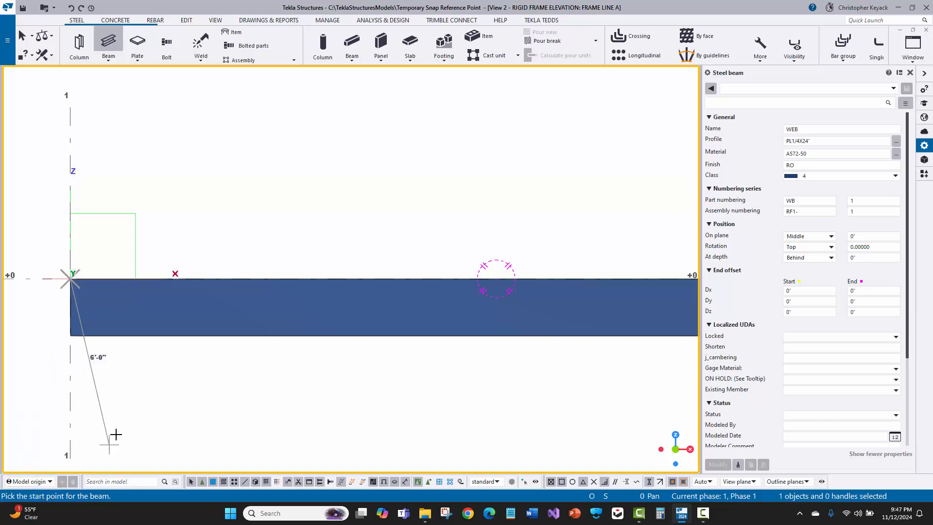
mouse_move(125, 430)
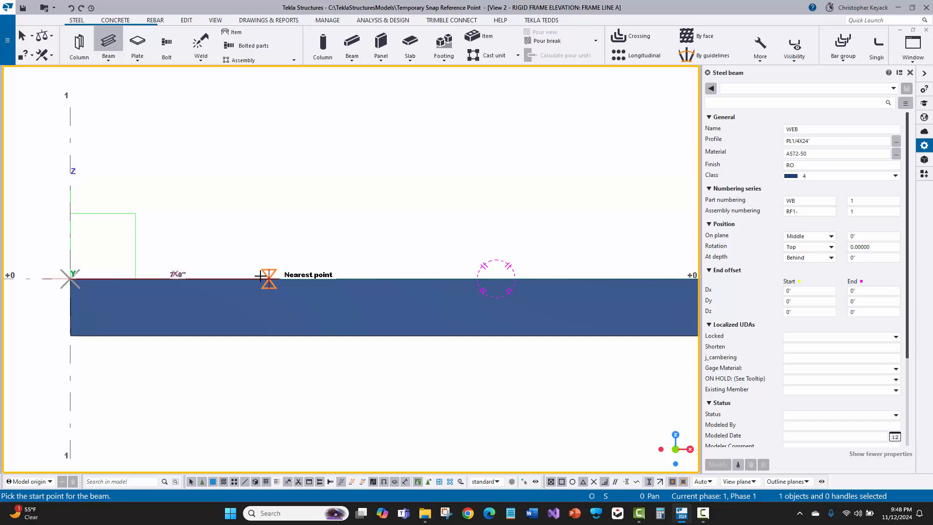
type("3'")
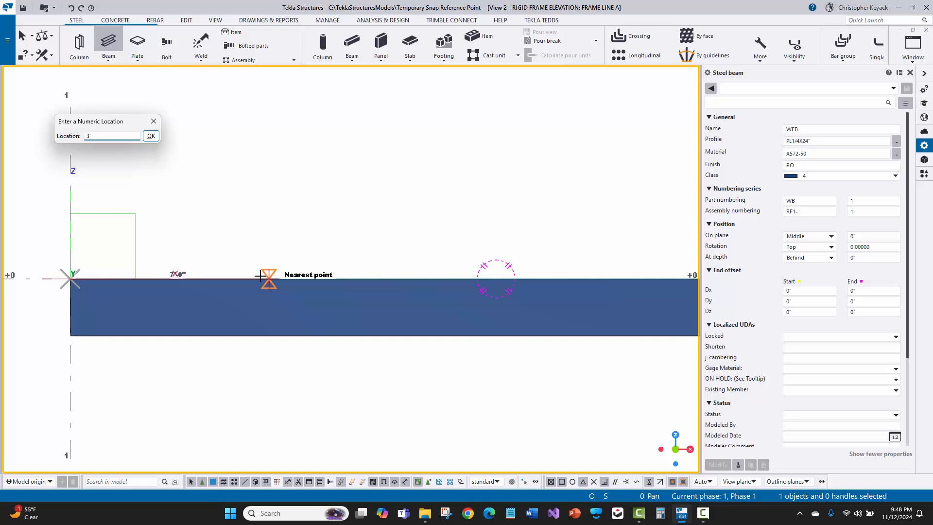
left_click(112, 136)
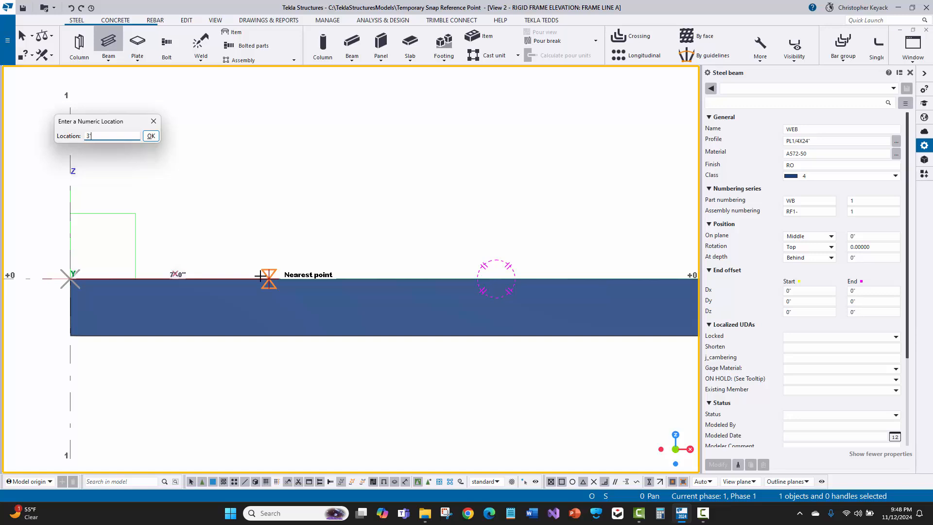
mouse_move(191, 177)
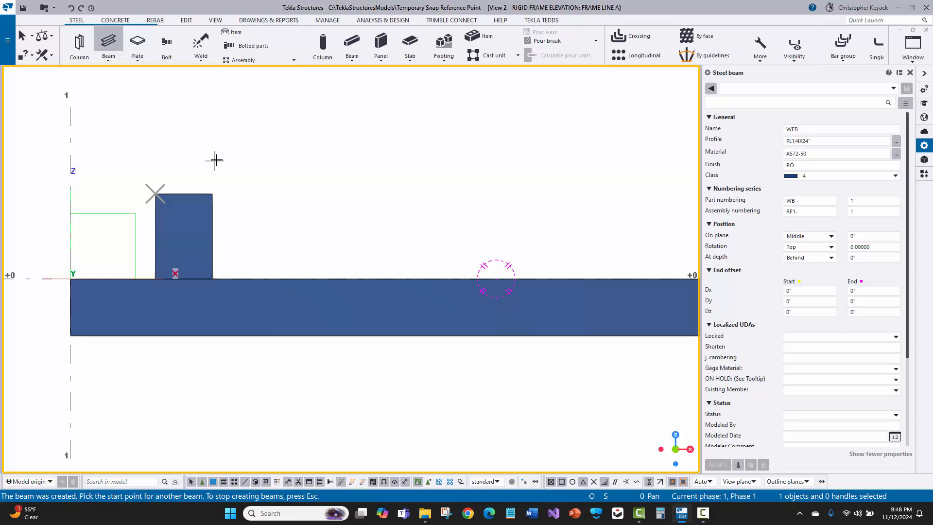
right_click(215, 160)
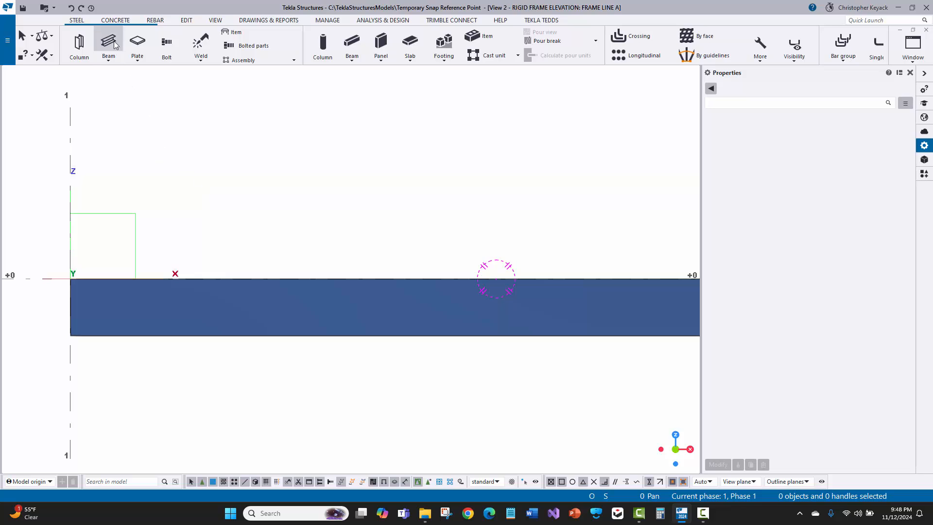
left_click(108, 45)
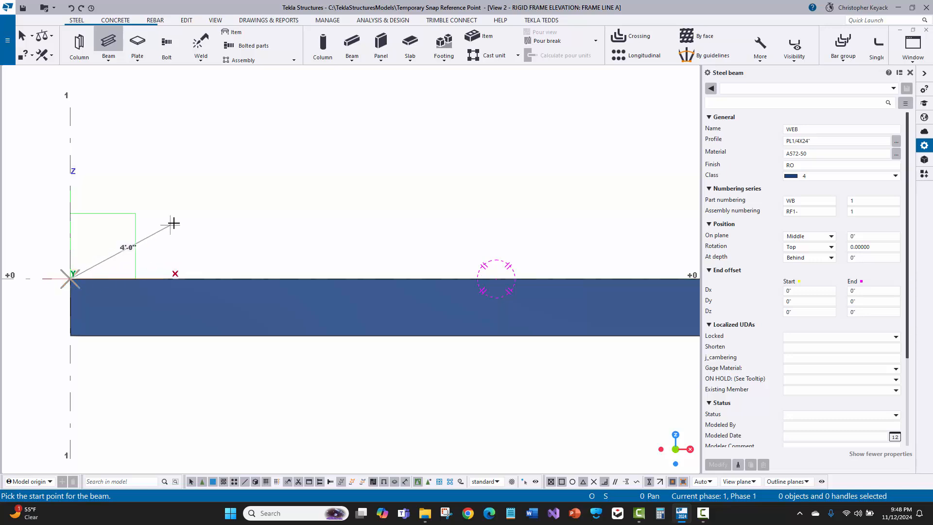
mouse_move(208, 255)
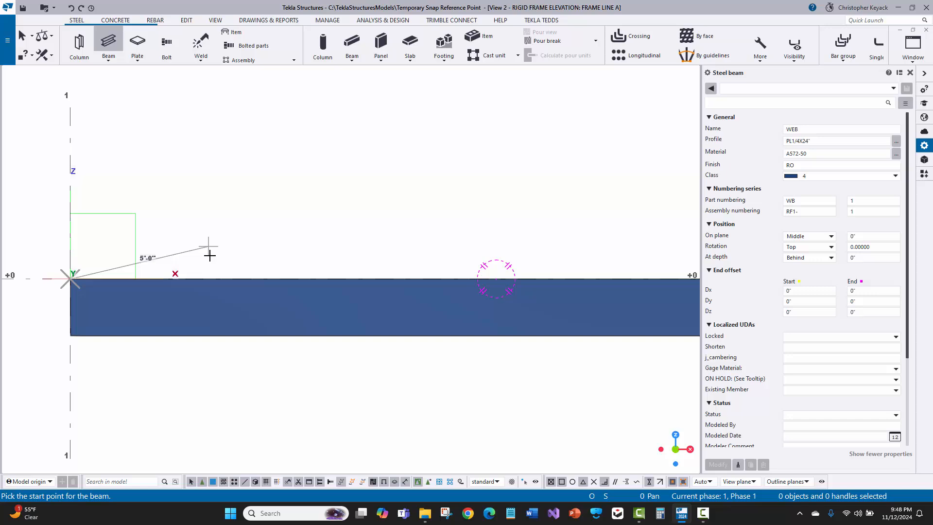
type("3")
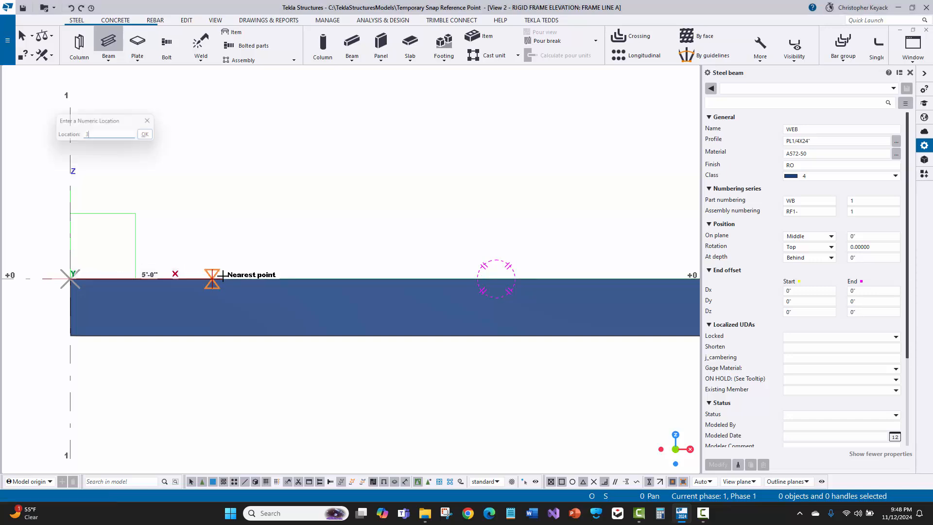
left_click(144, 134)
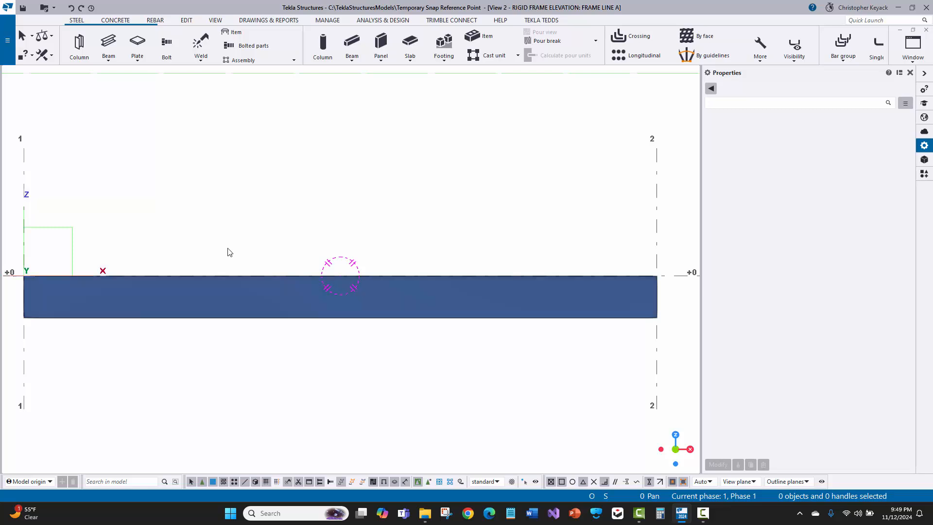
mouse_move(210, 244)
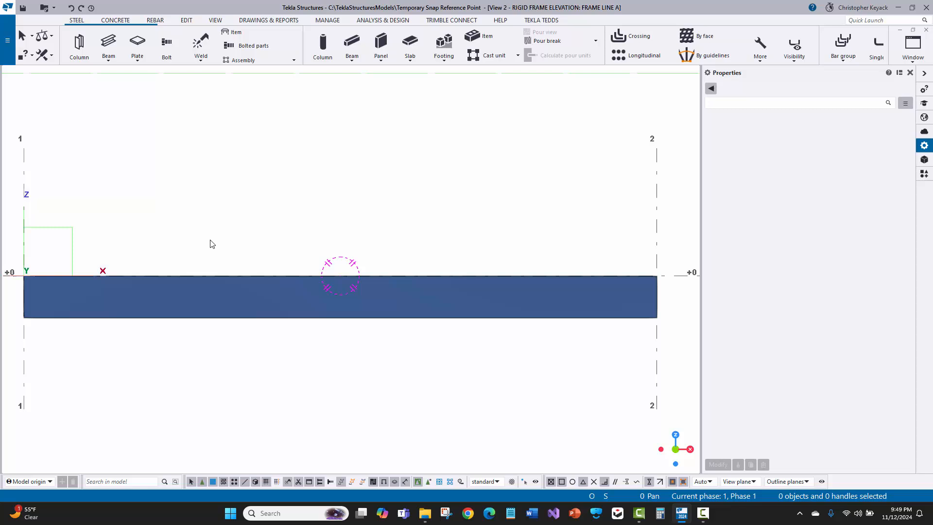
Run Edit > Split on the flange plate and confirm a 20' offset from its corner.
left_click(185, 19)
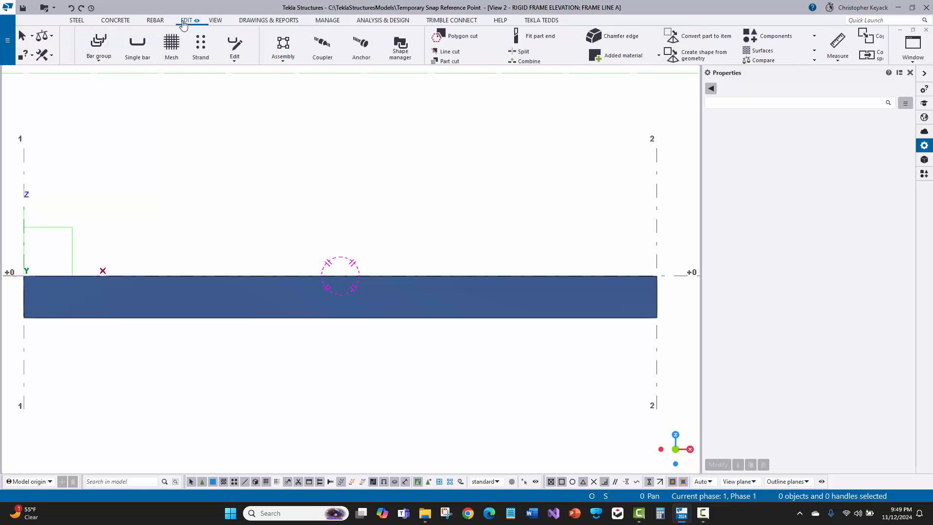
left_click(186, 20)
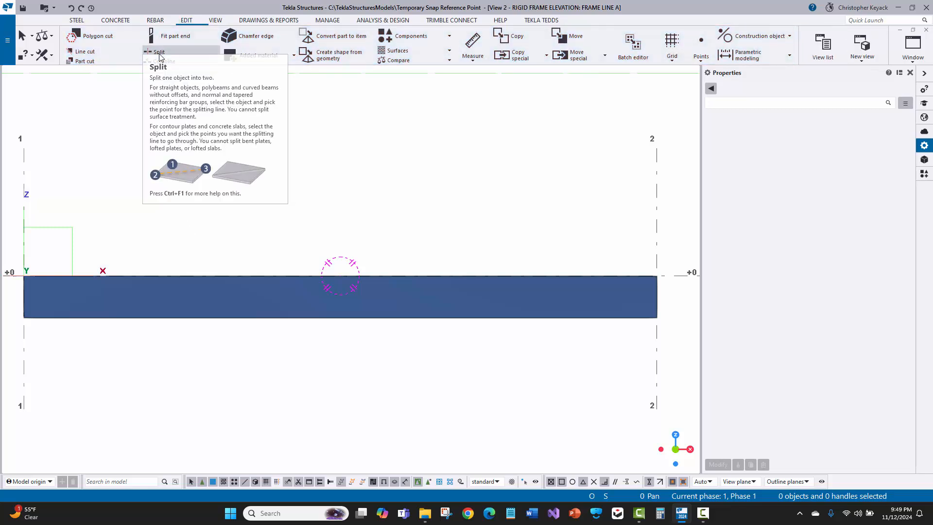
left_click(159, 51)
type("20'")
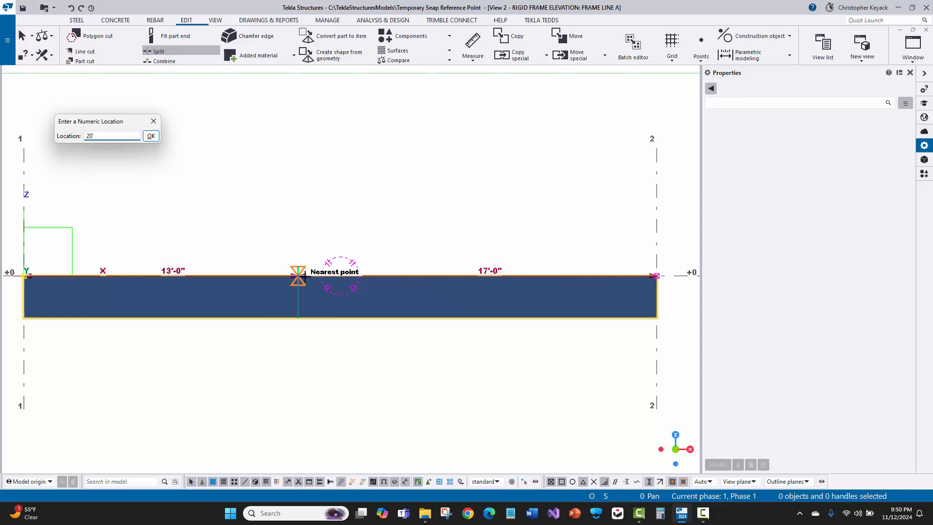
left_click(150, 136)
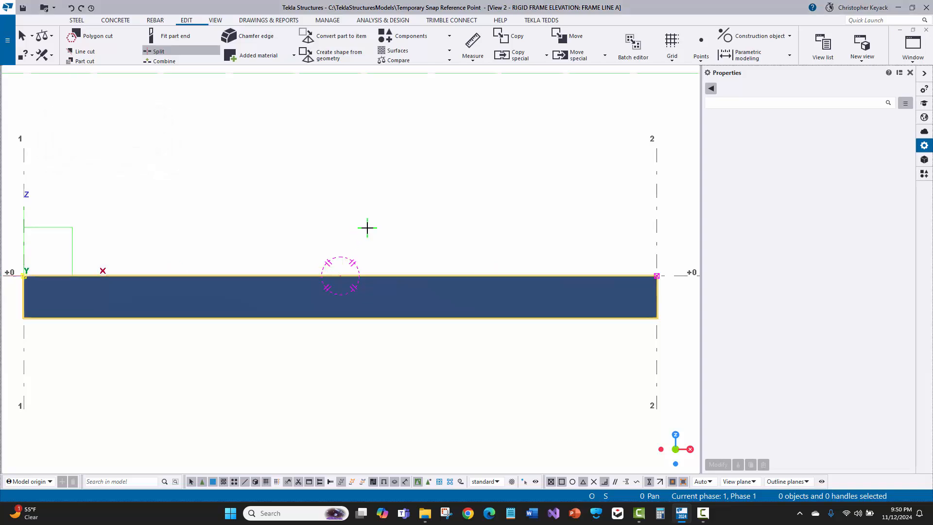
mouse_move(367, 227)
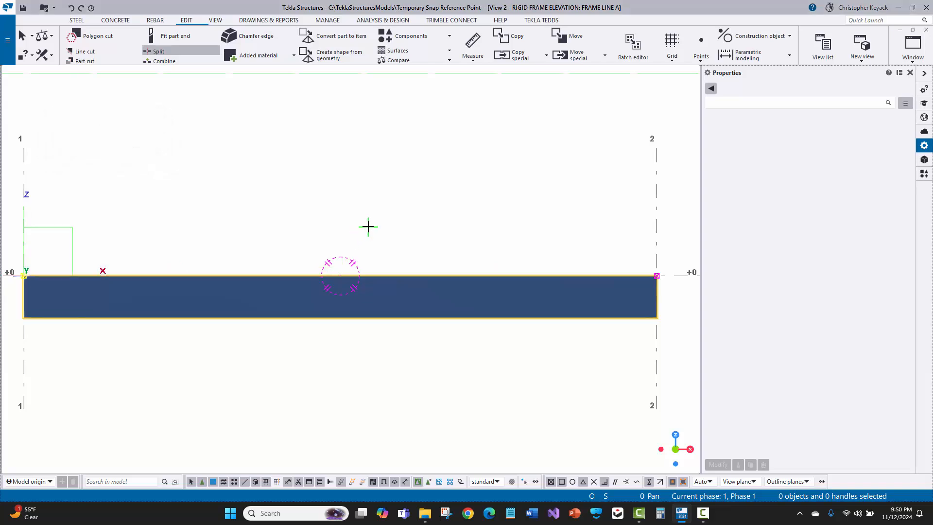
right_click(368, 227)
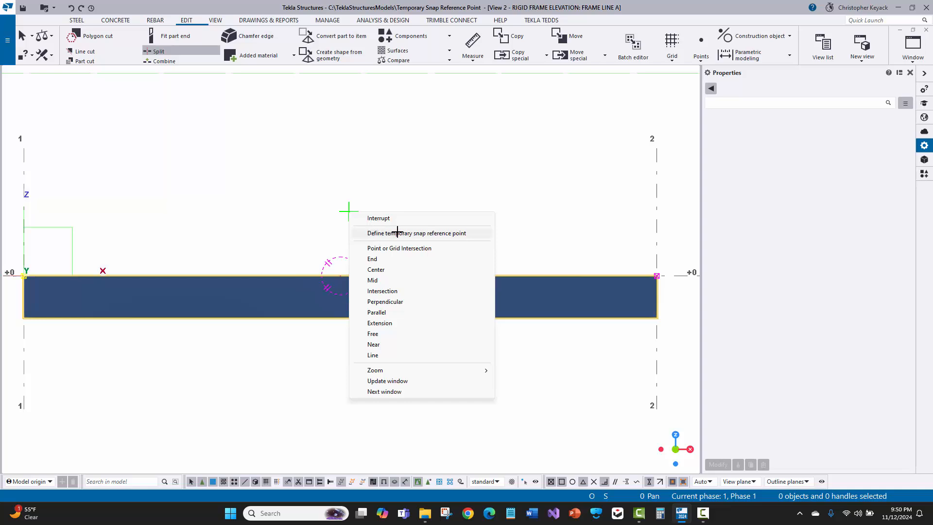
mouse_move(293, 180)
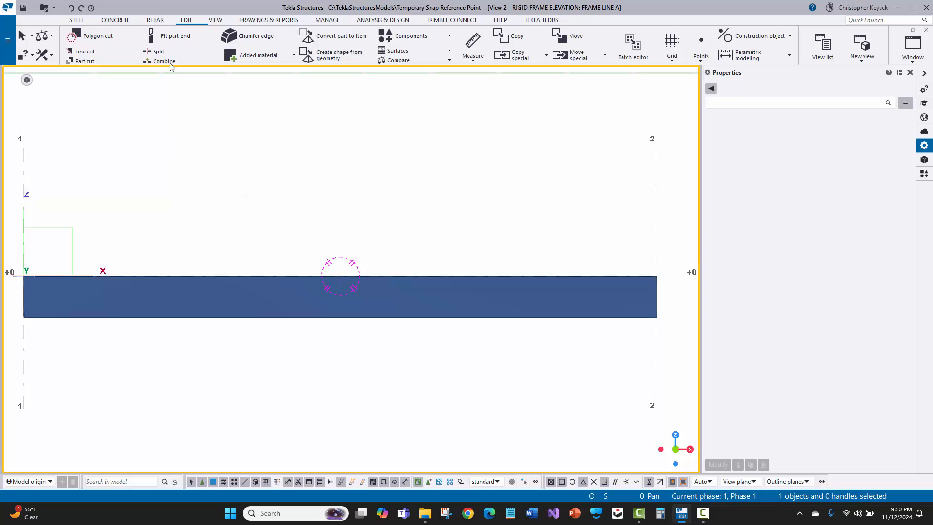
left_click(160, 50)
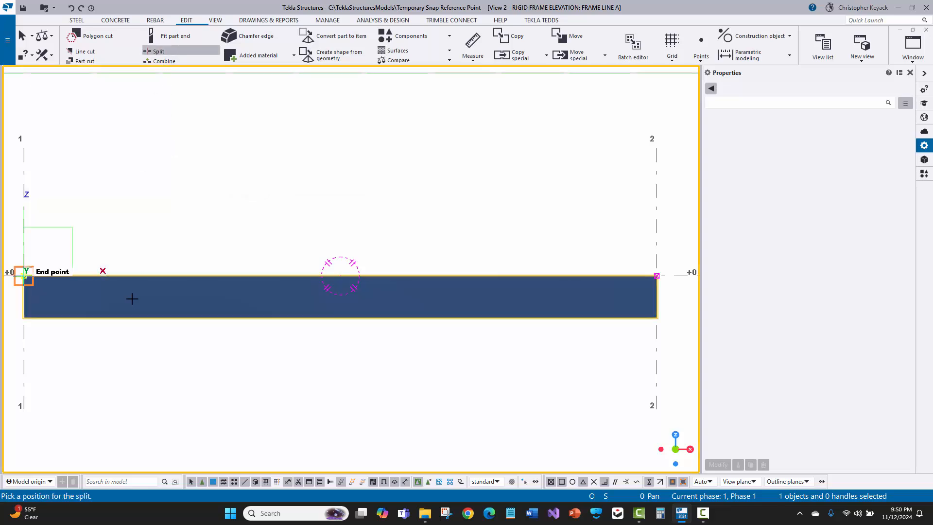
mouse_move(96, 223)
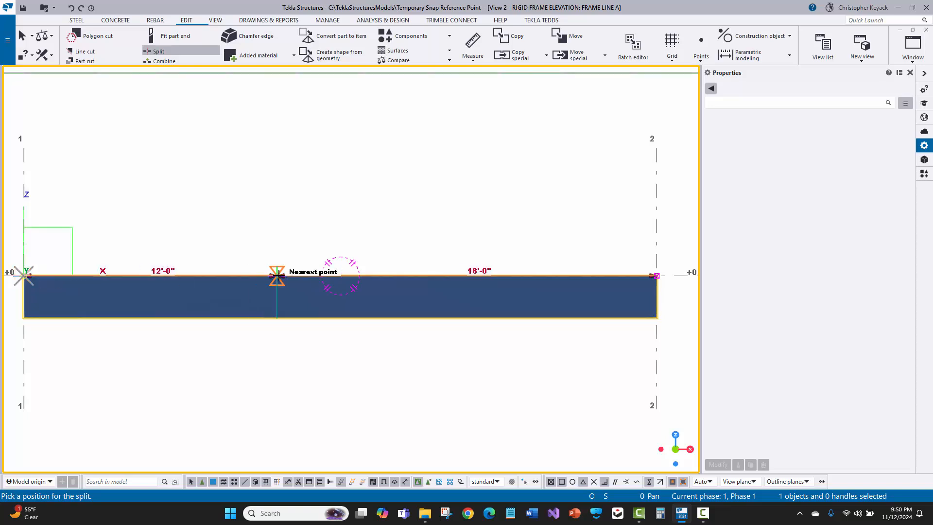
type("20")
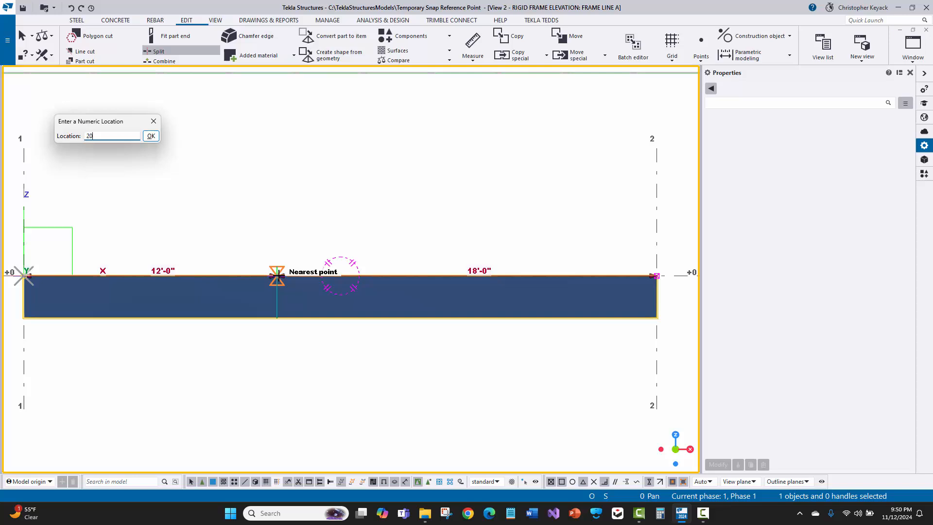
left_click(151, 135)
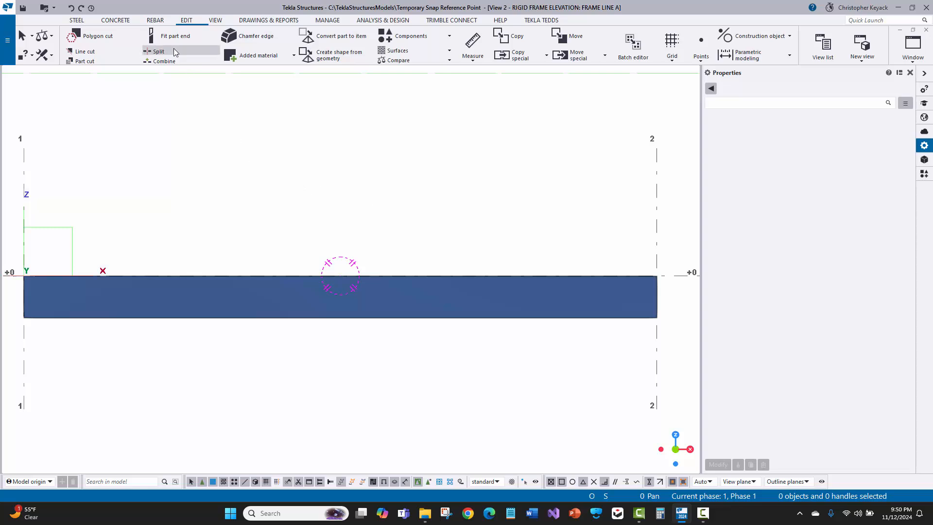
left_click(158, 51)
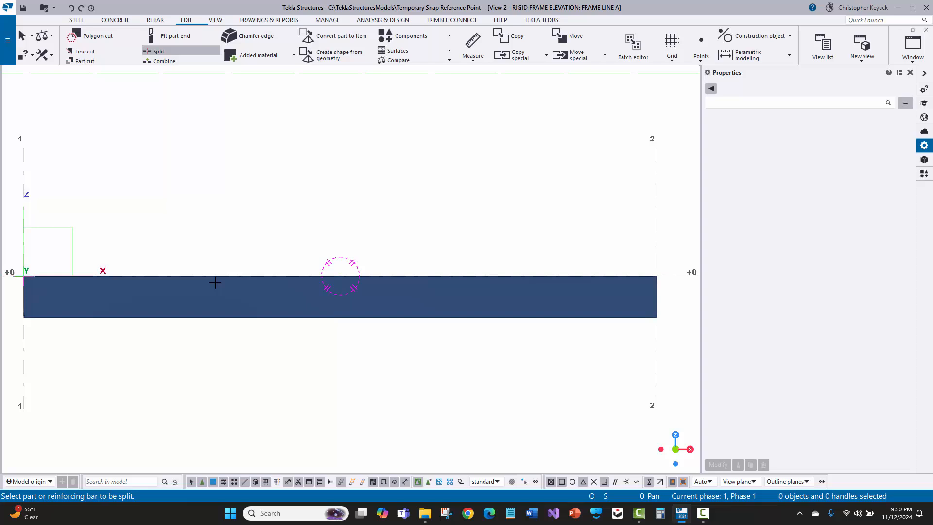
right_click(173, 193)
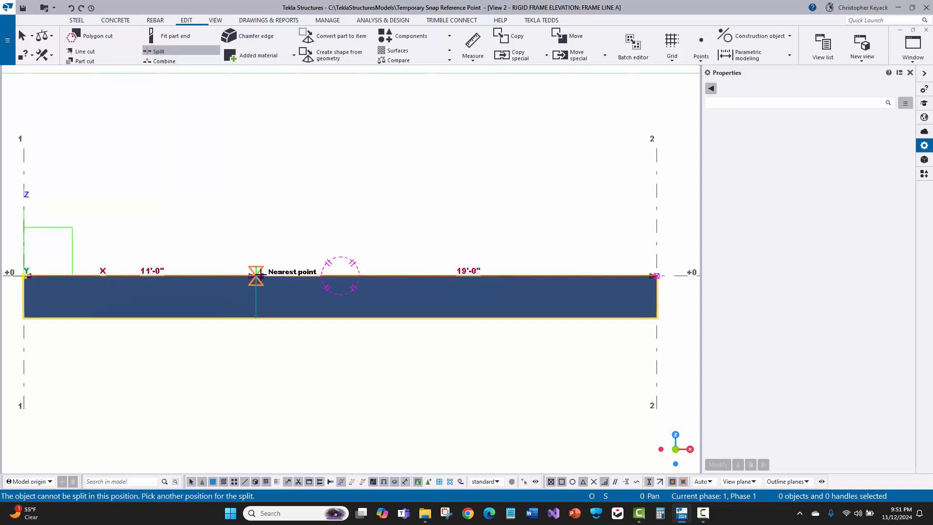
type("20'")
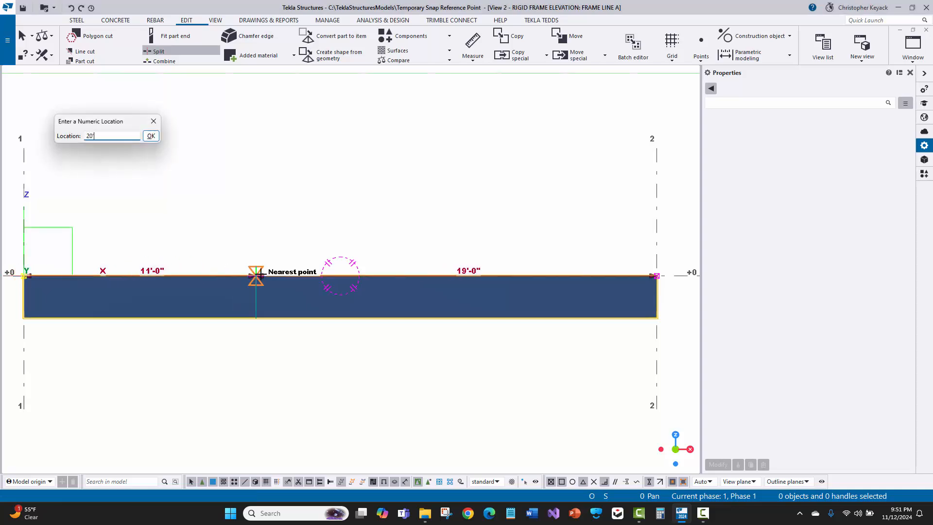
left_click(151, 135)
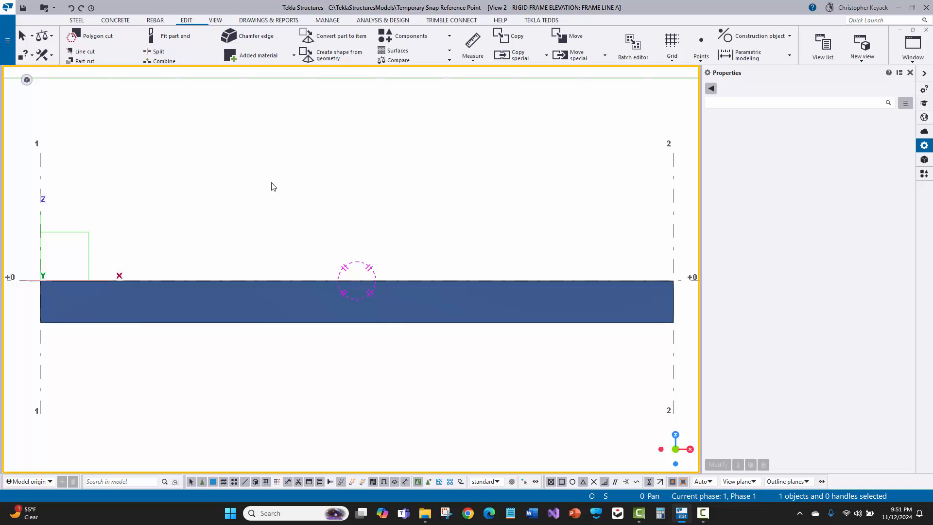
mouse_move(114, 209)
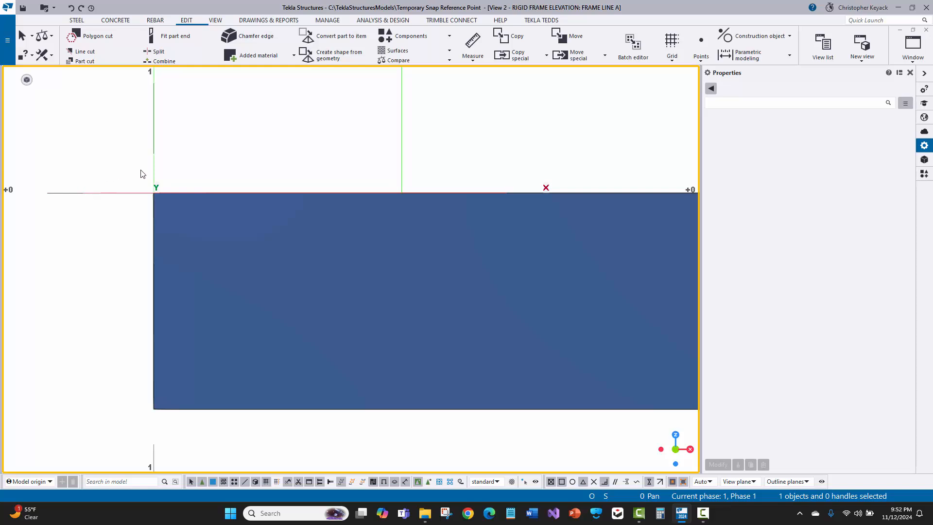
mouse_move(138, 171)
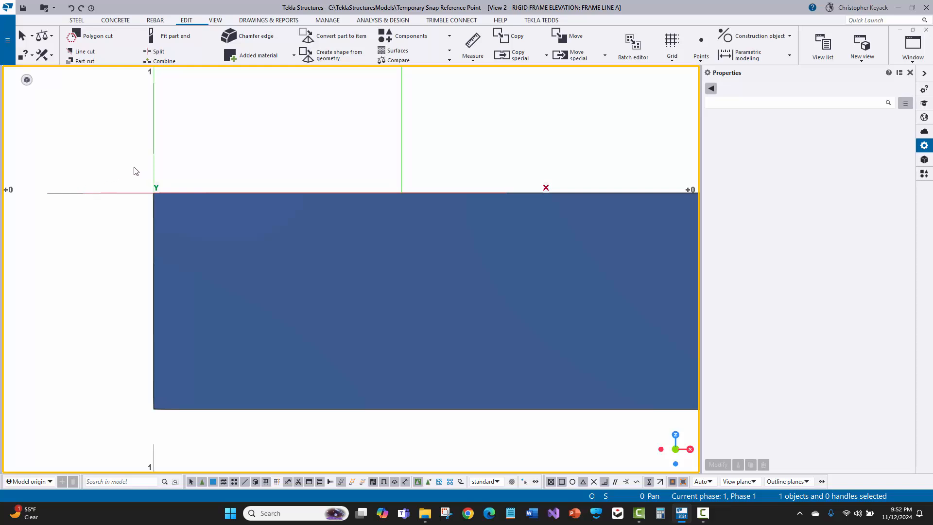
mouse_move(109, 127)
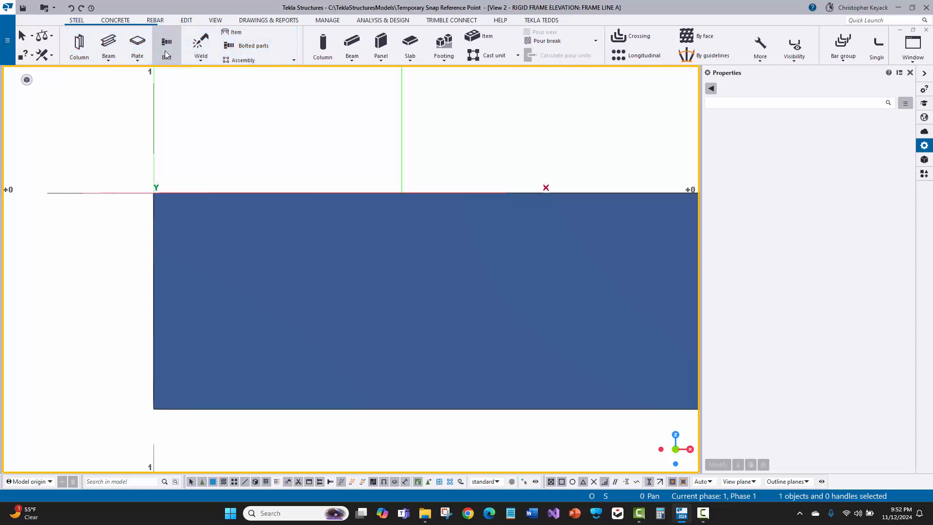
Start the Bolt command at the beam's left end with the bolt properties shown.
left_click(166, 46)
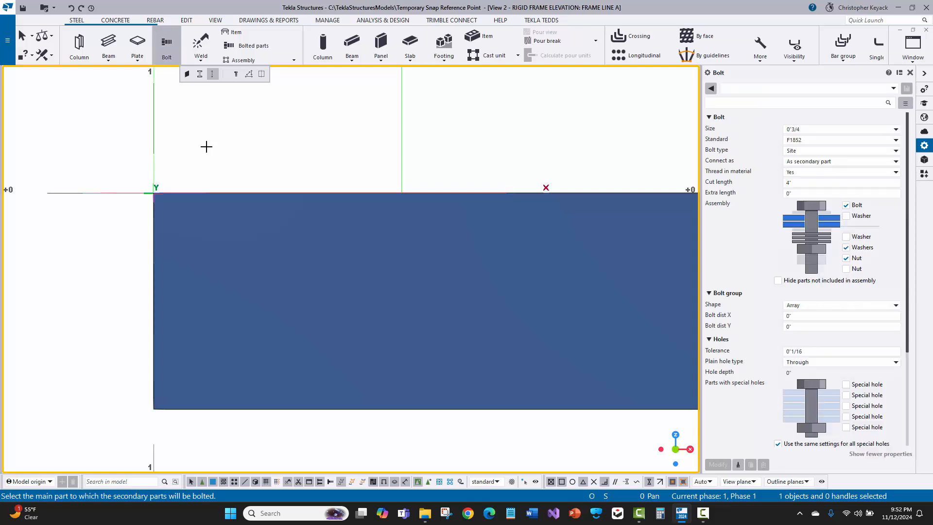
mouse_move(221, 81)
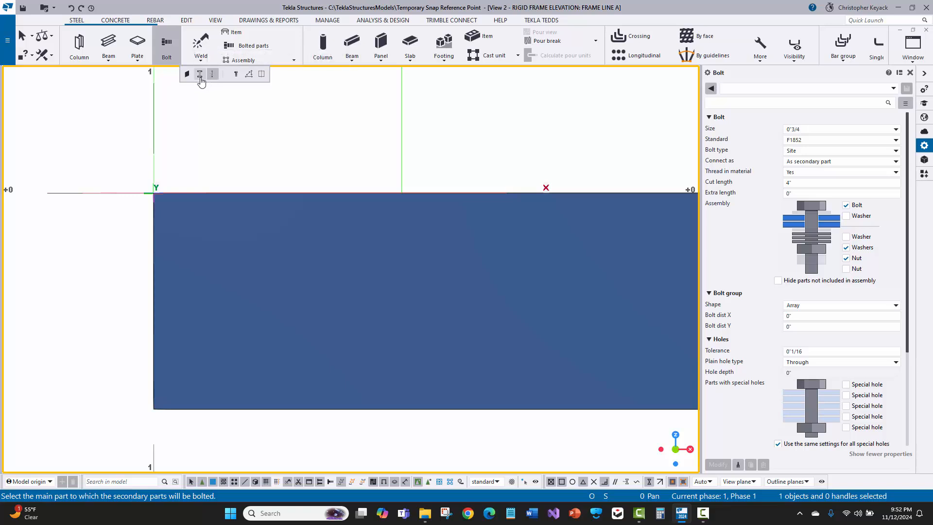
mouse_move(211, 78)
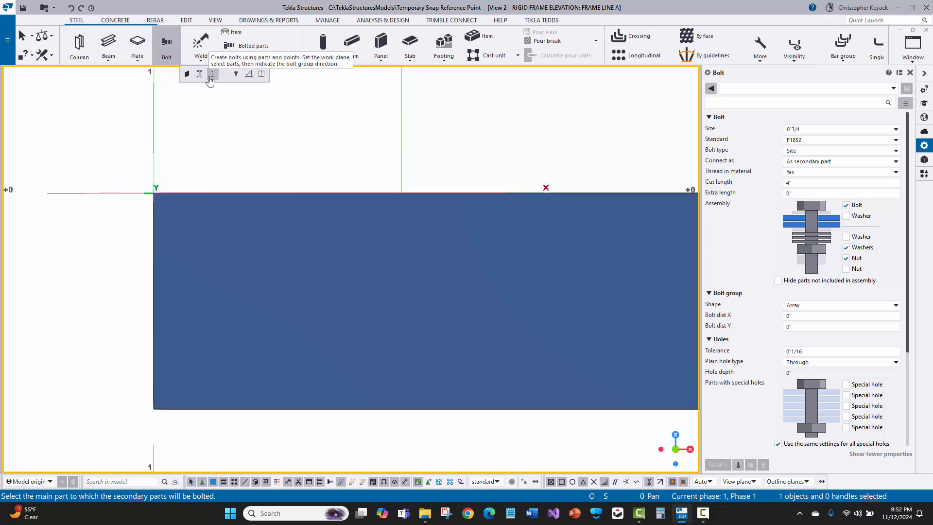
mouse_move(236, 74)
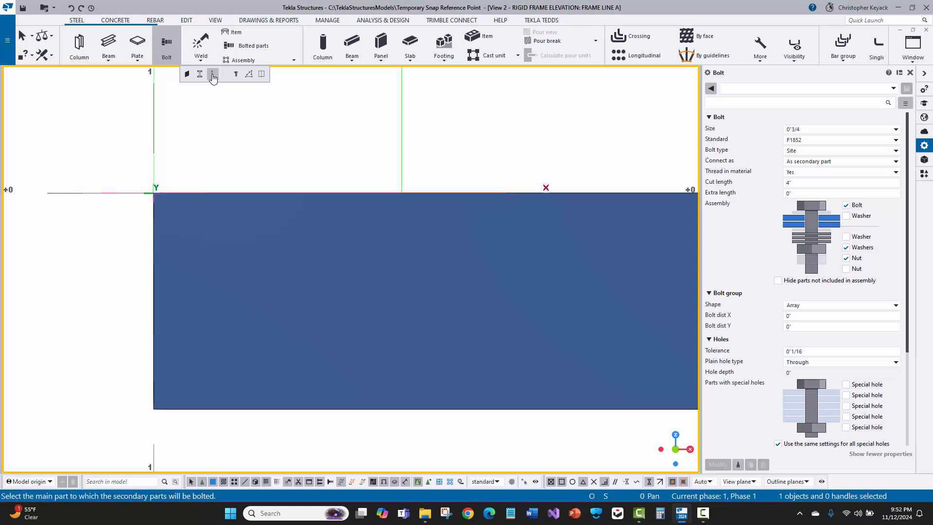
mouse_move(215, 117)
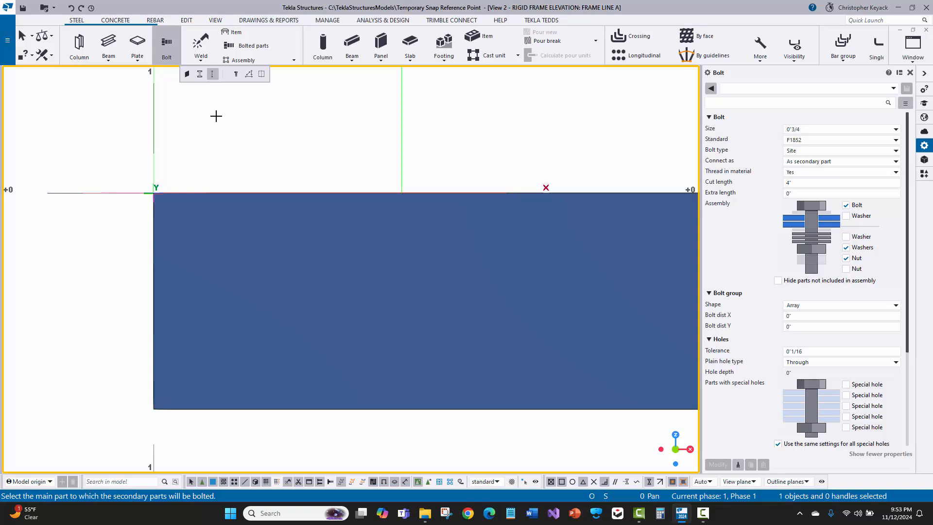
mouse_move(79, 479)
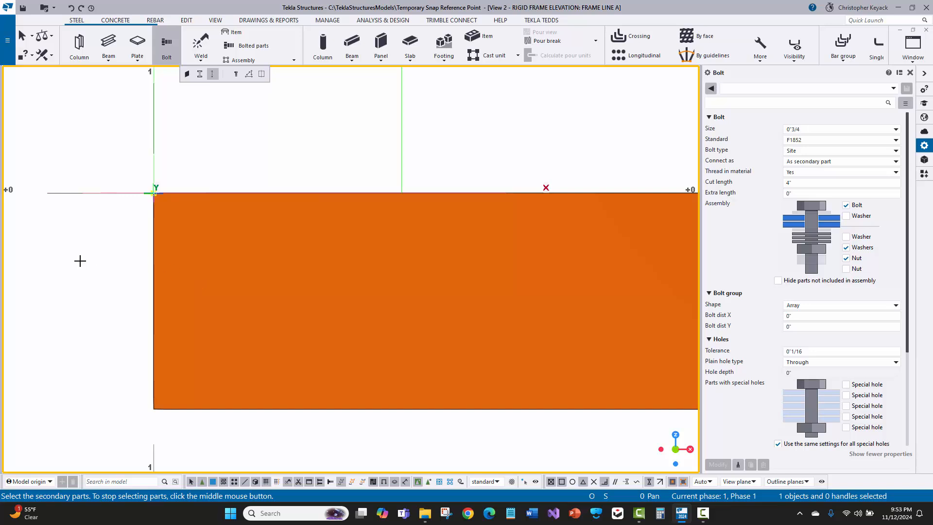
mouse_move(116, 252)
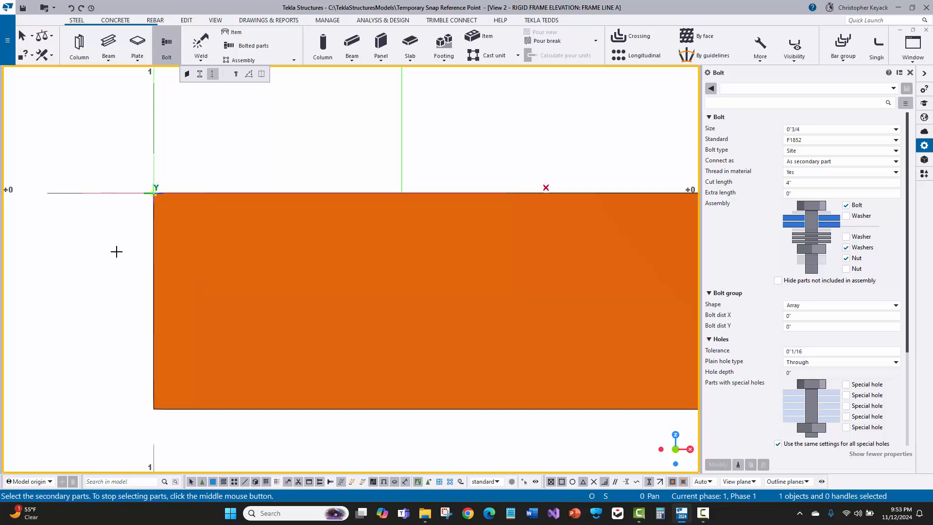
mouse_move(236, 146)
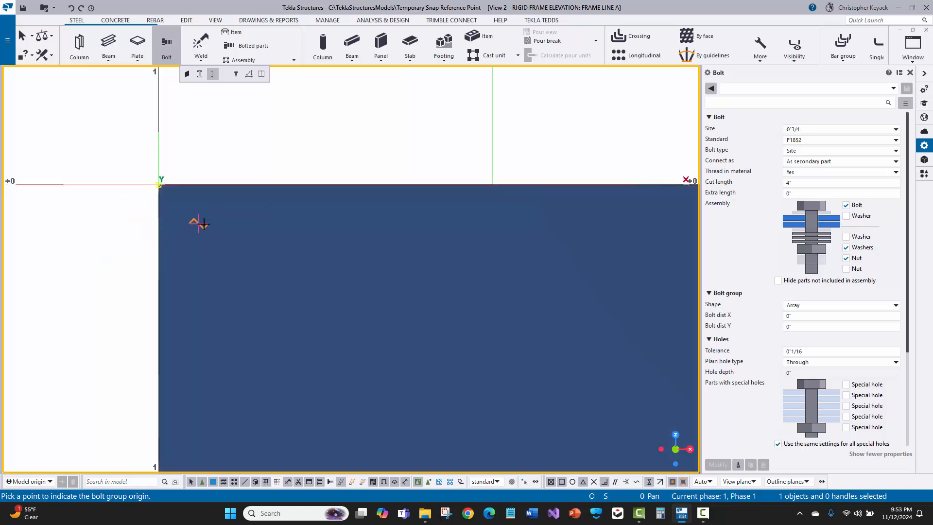
mouse_move(274, 257)
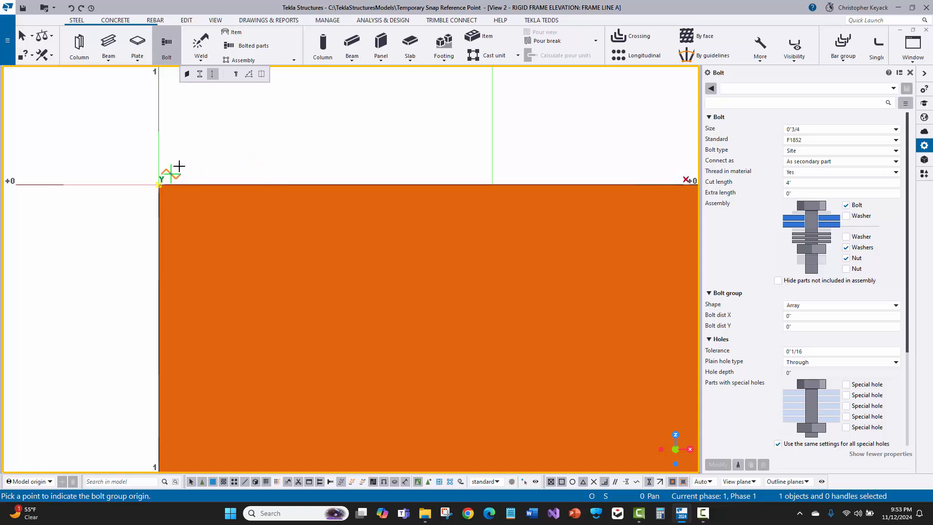
Place a bolt group offset 6 from a temporary snap reference point at the plate corner.
right_click(238, 125)
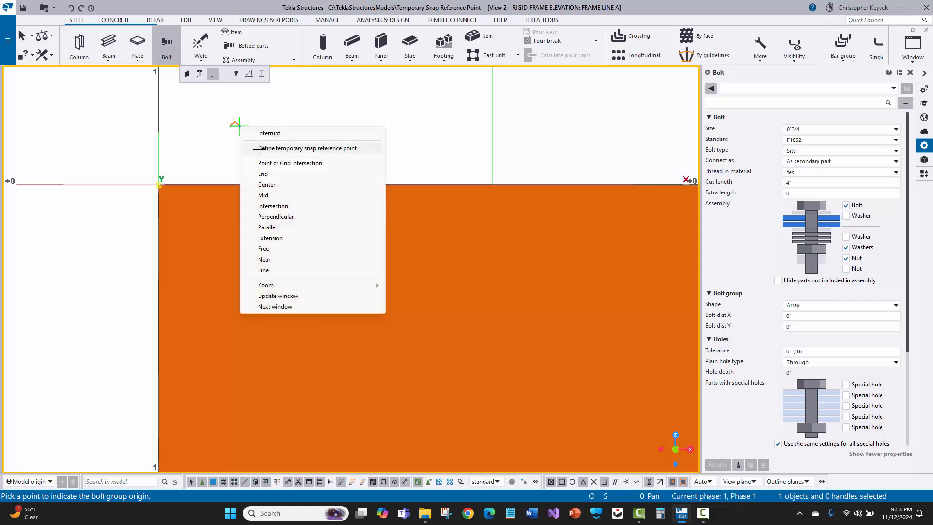
left_click(291, 164)
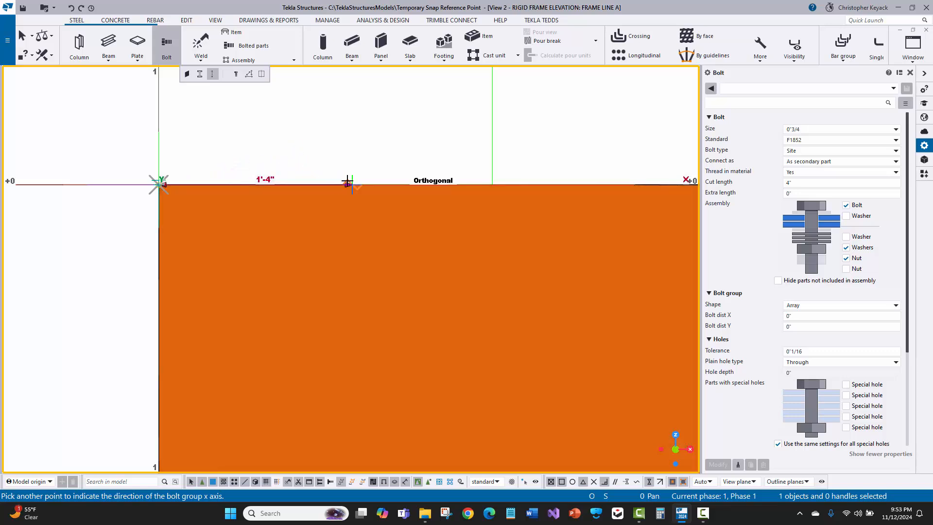
type("6")
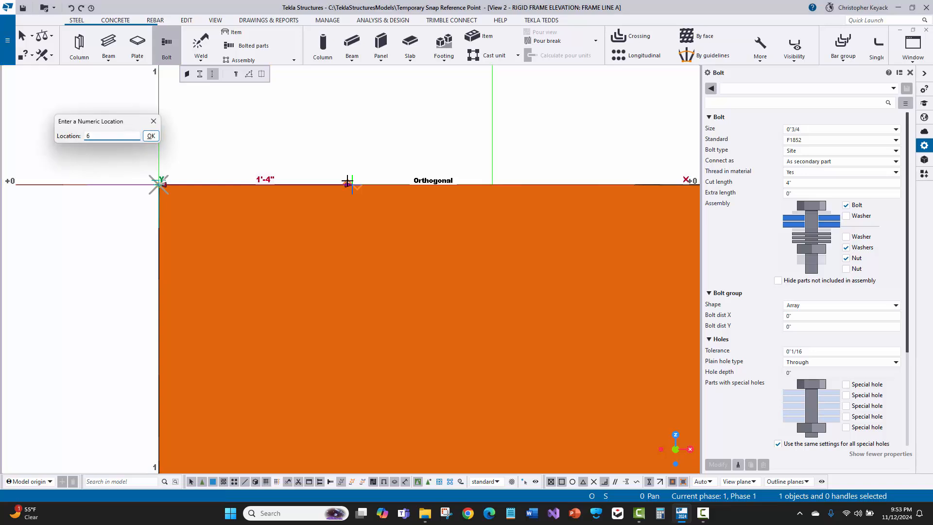
left_click(150, 135)
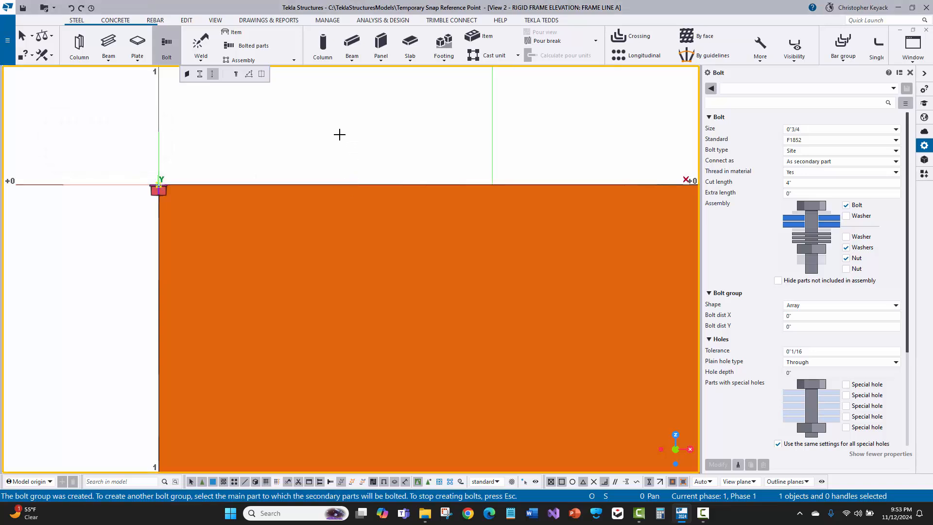
mouse_move(174, 158)
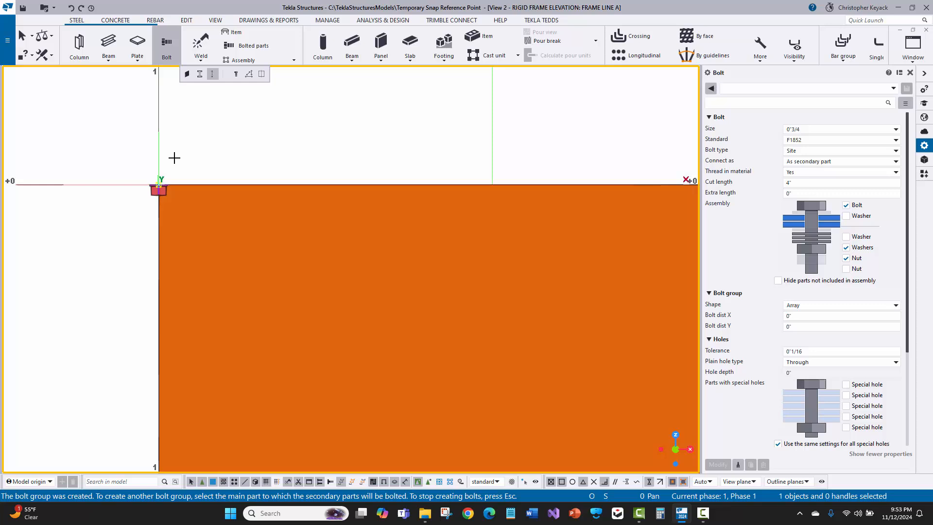
mouse_move(179, 154)
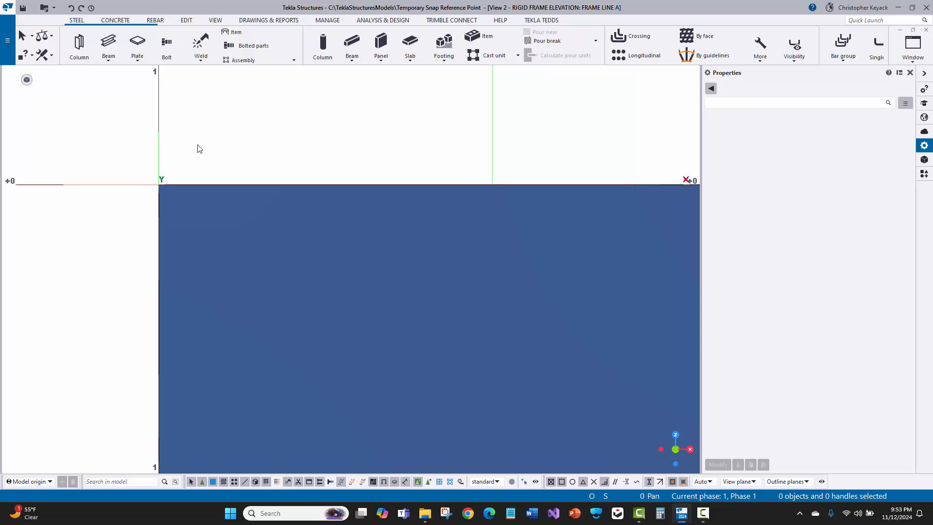
left_click(166, 45)
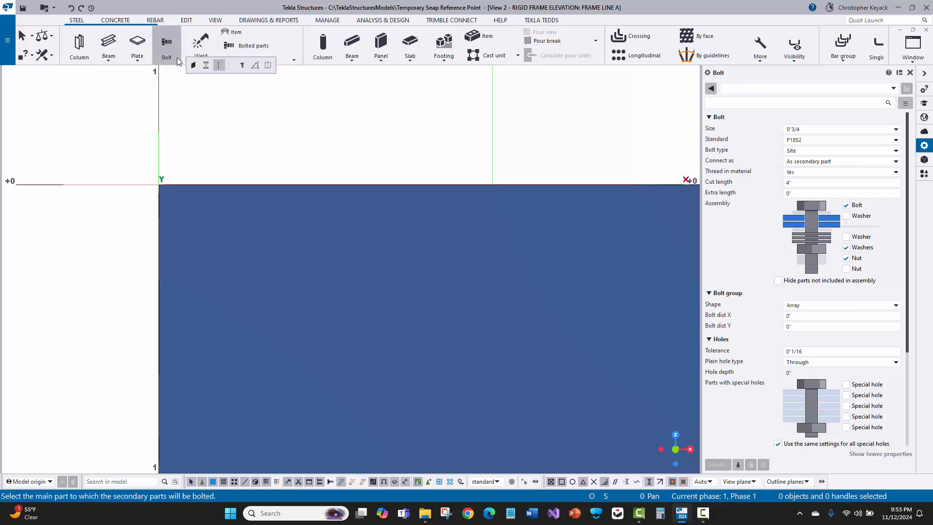
mouse_move(218, 70)
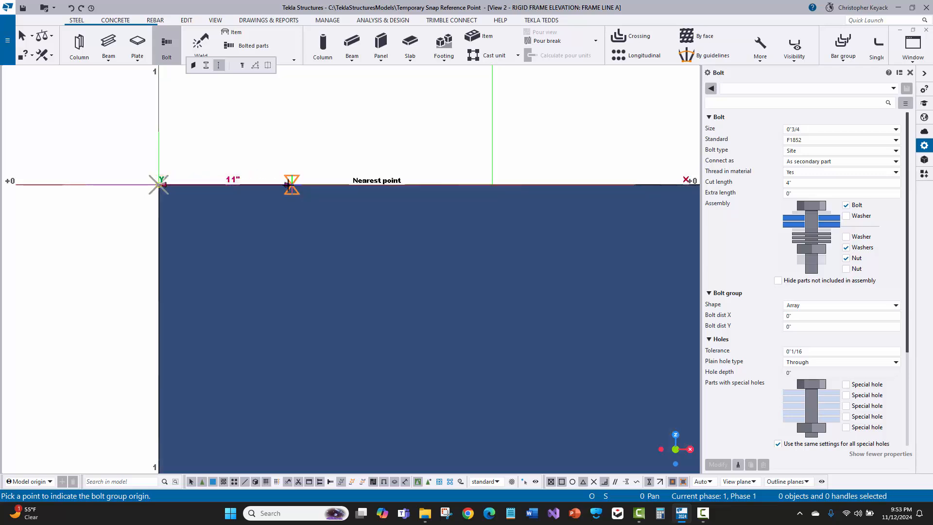
left_click(231, 184)
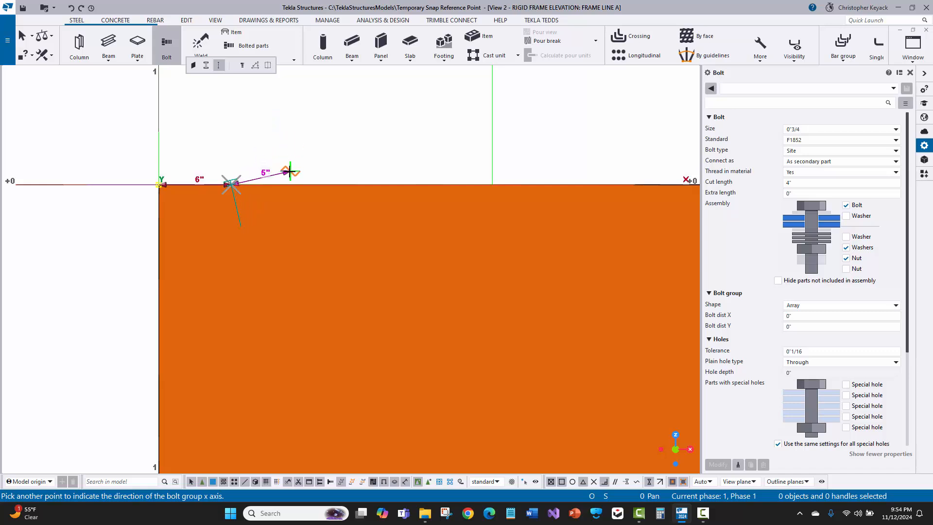
left_click(292, 173)
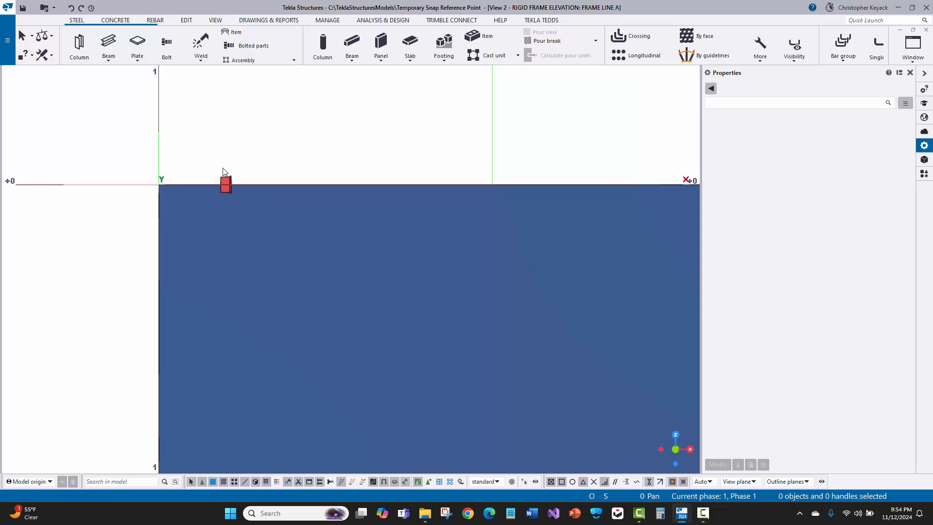
left_click(225, 183)
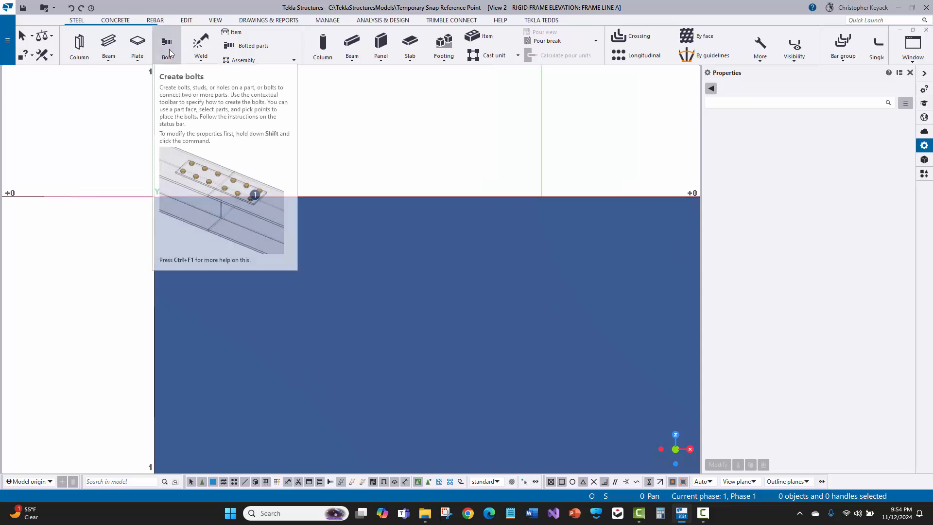
left_click(166, 44)
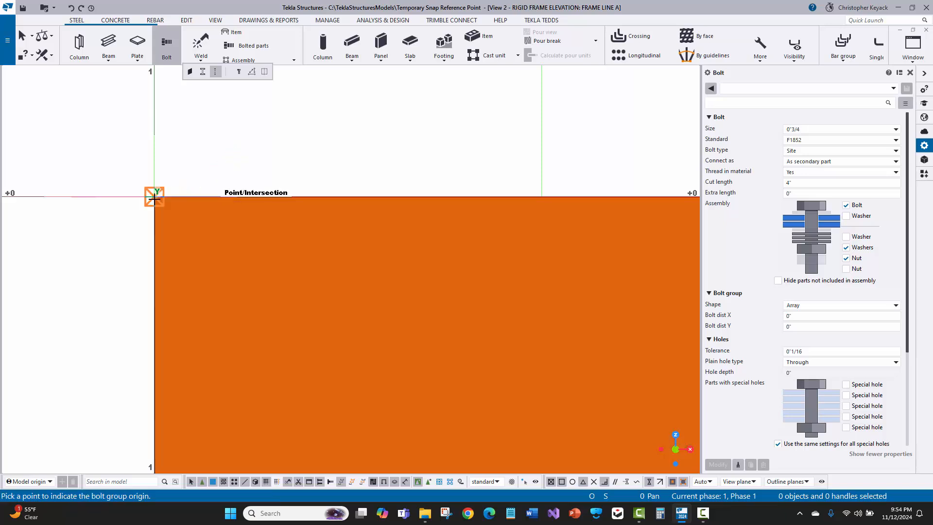
right_click(209, 148)
type("@")
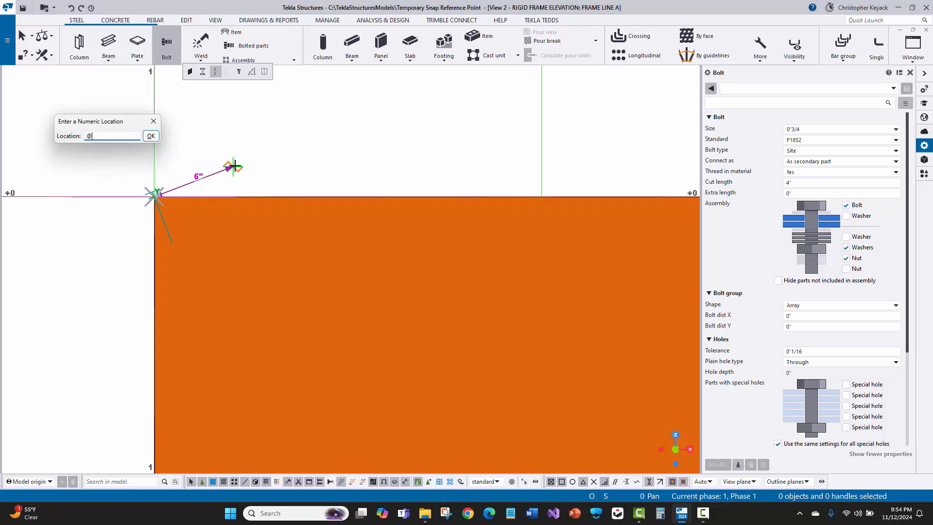
type("6,0,")
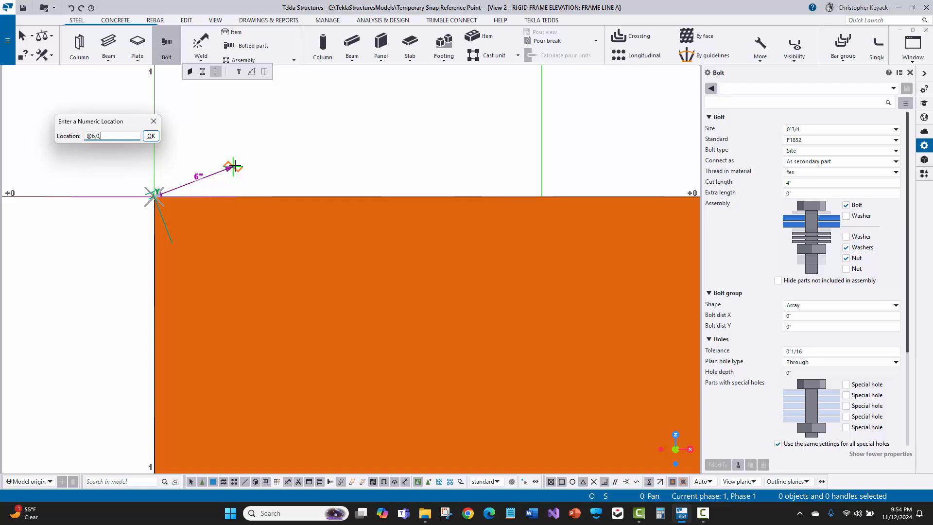
left_click(150, 136)
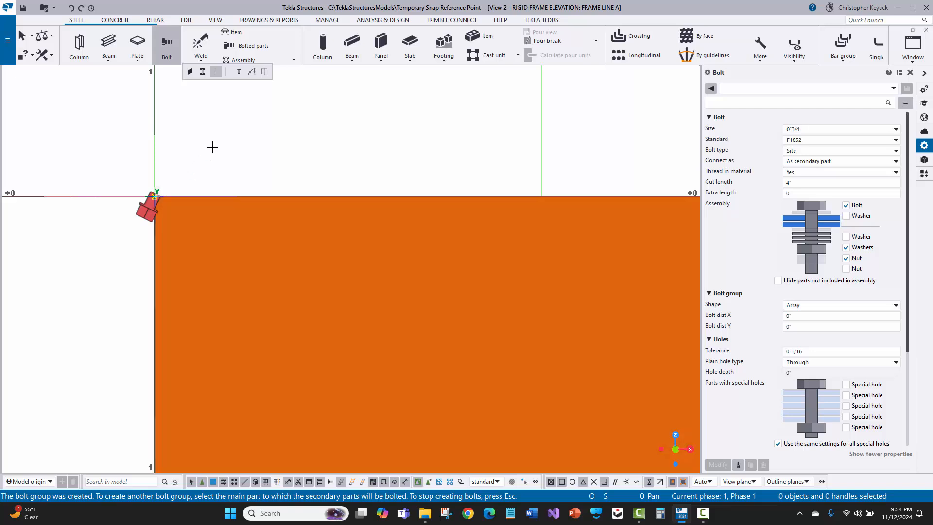
right_click(212, 147)
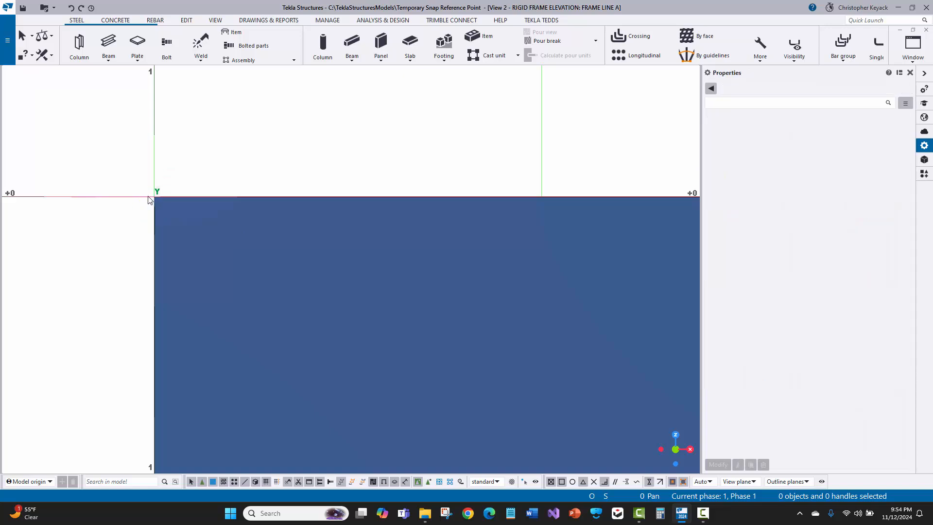
mouse_move(233, 117)
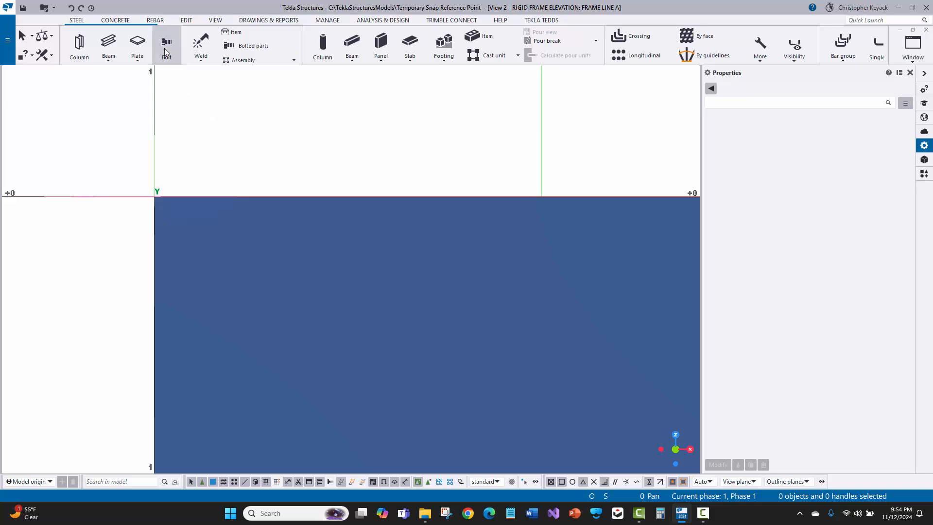
Start a bolt group on the web plate and enter a @6,0 offset from the corner reference point.
left_click(166, 45)
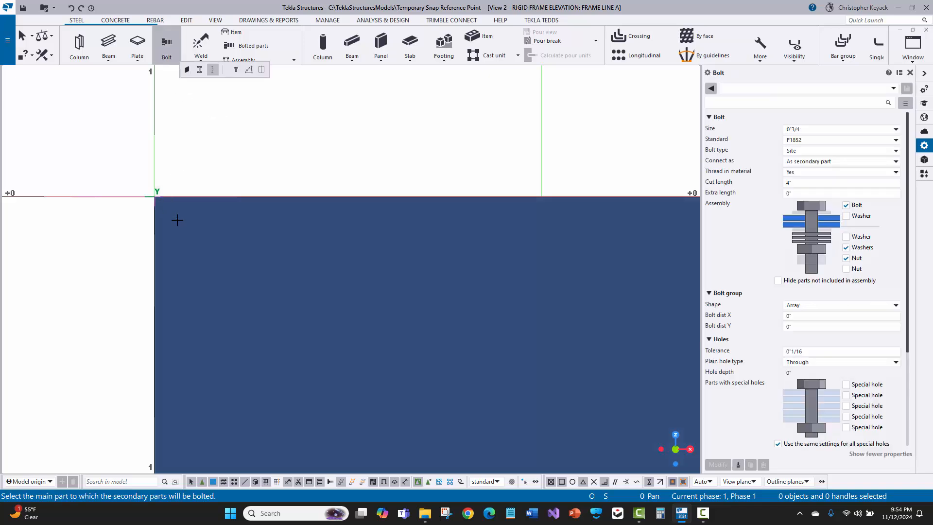
left_click(153, 197)
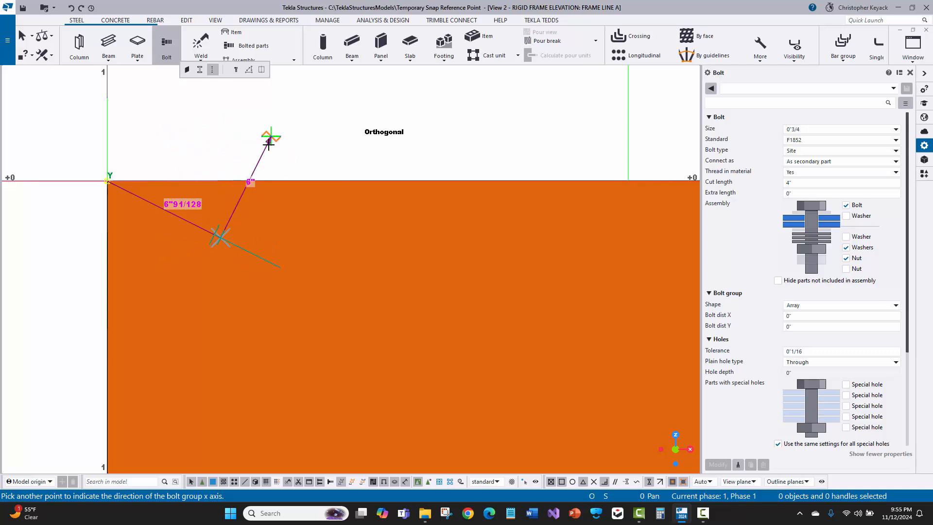
mouse_move(288, 153)
type("@")
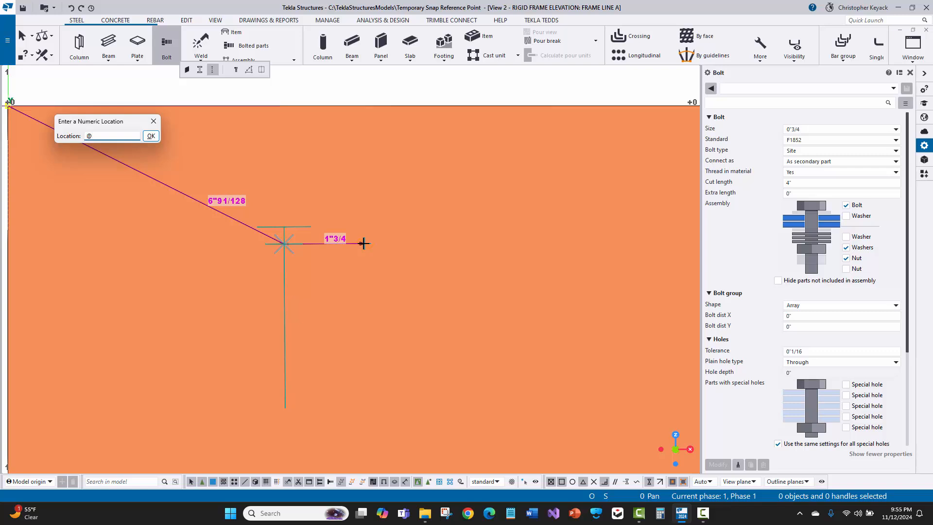
type("6")
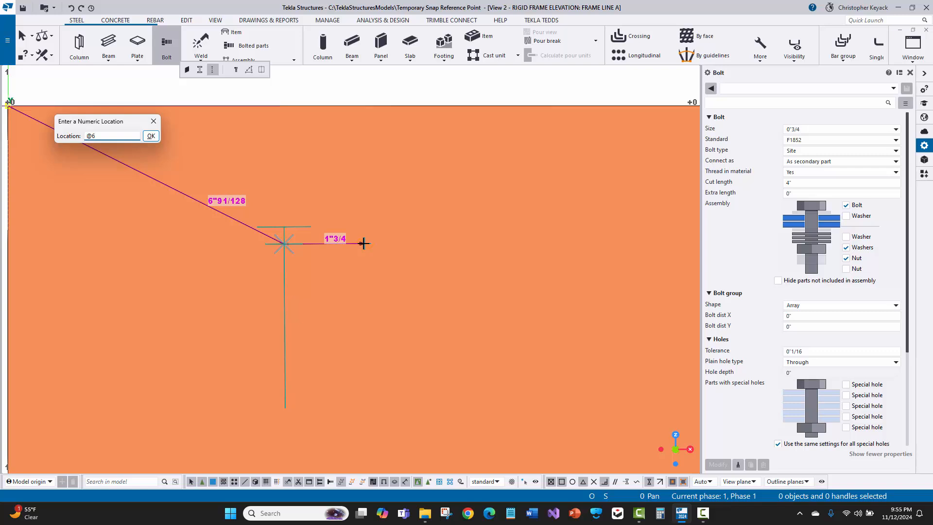
type(",0")
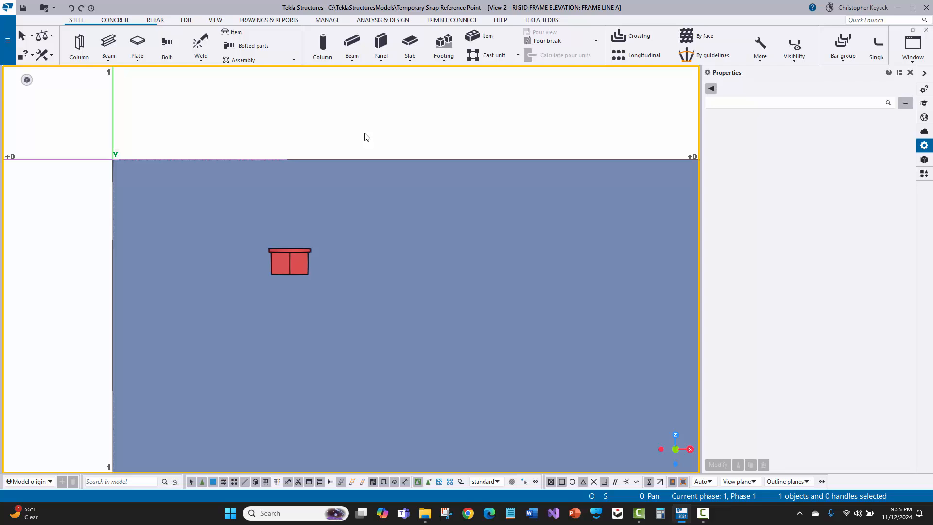
mouse_move(274, 182)
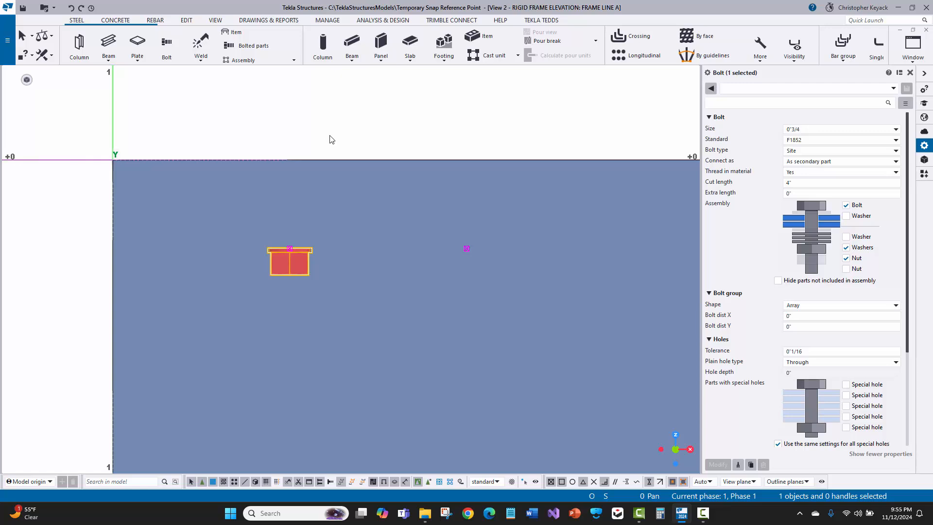
mouse_move(327, 133)
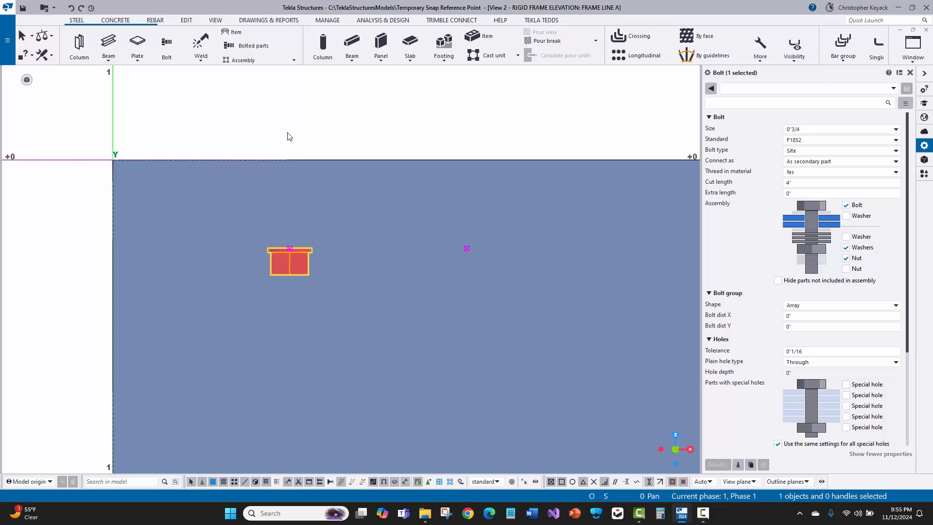
Show and dismiss the snap menu, then pick the web plate as the bolt main part.
right_click(290, 248)
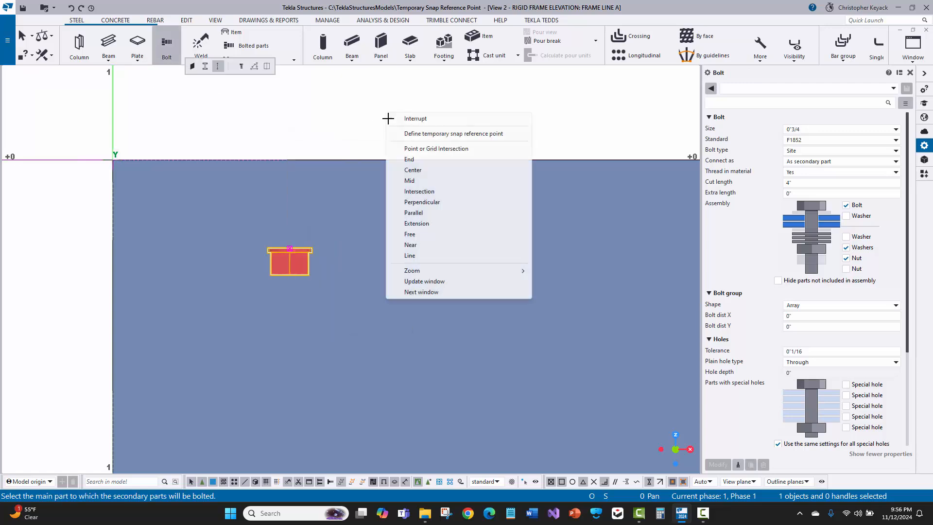
mouse_move(453, 133)
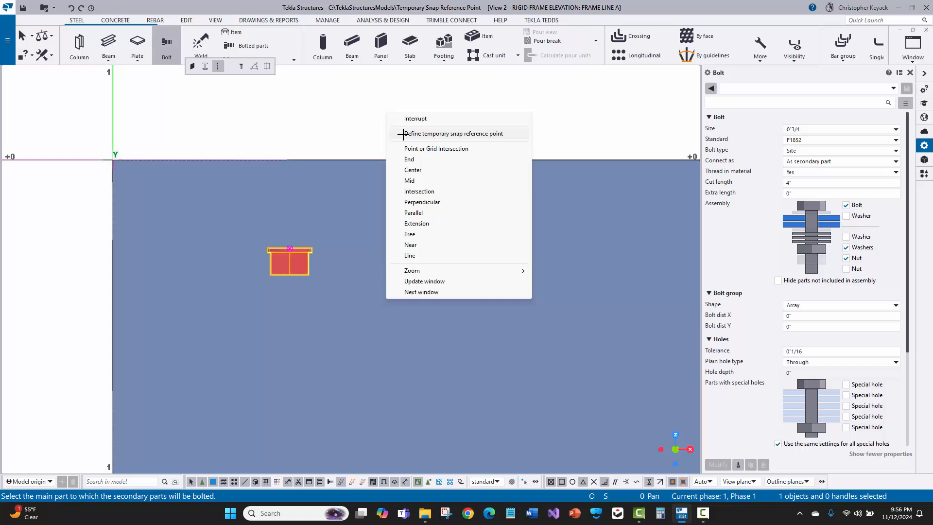
mouse_move(415, 119)
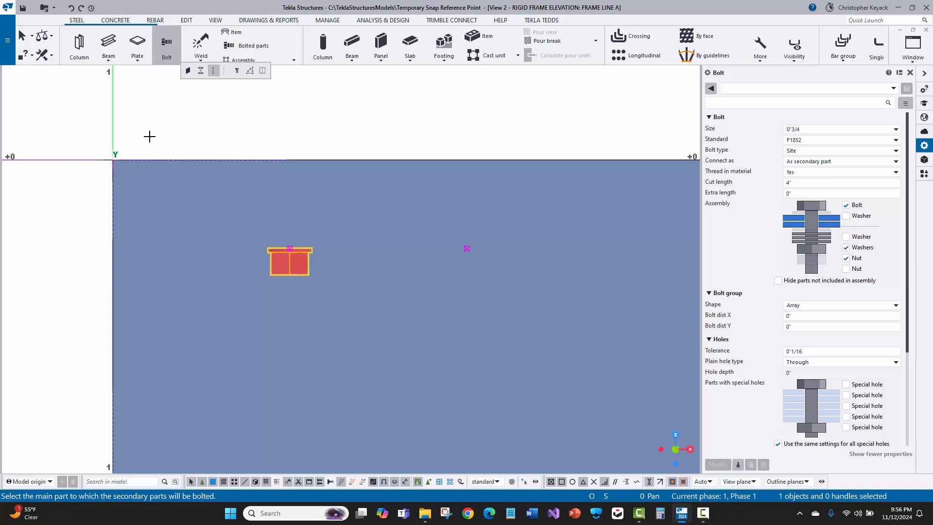
left_click(290, 260)
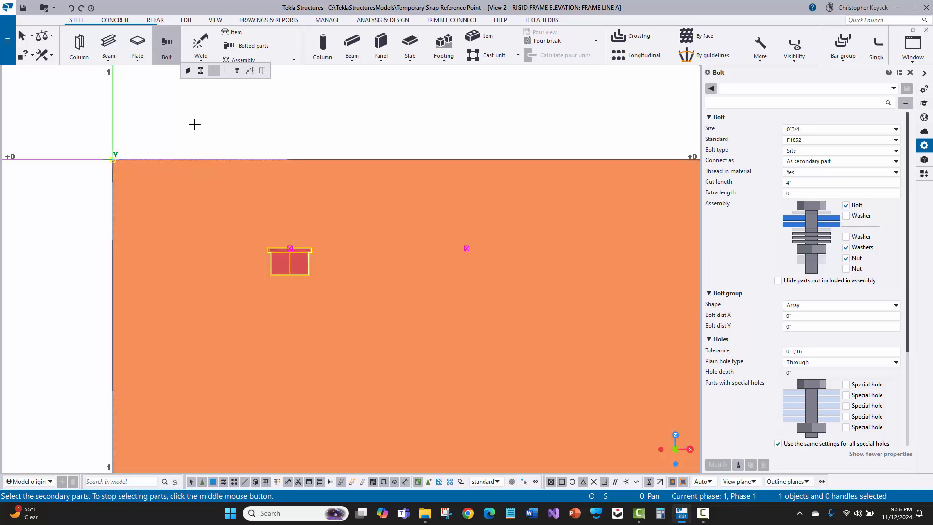